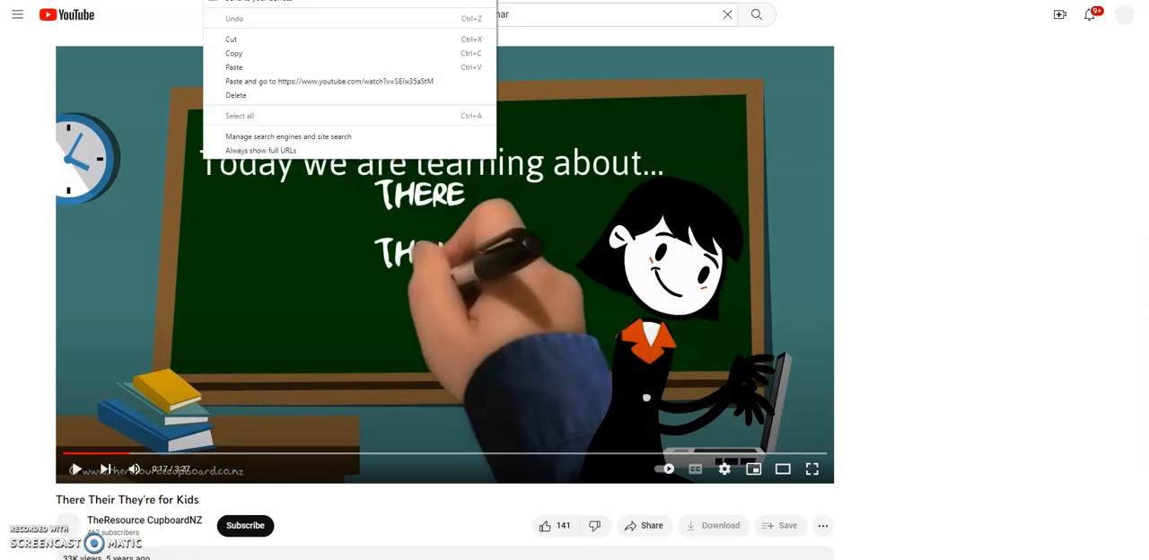
{"action": "mouse_move", "coordinate": [234, 40]}
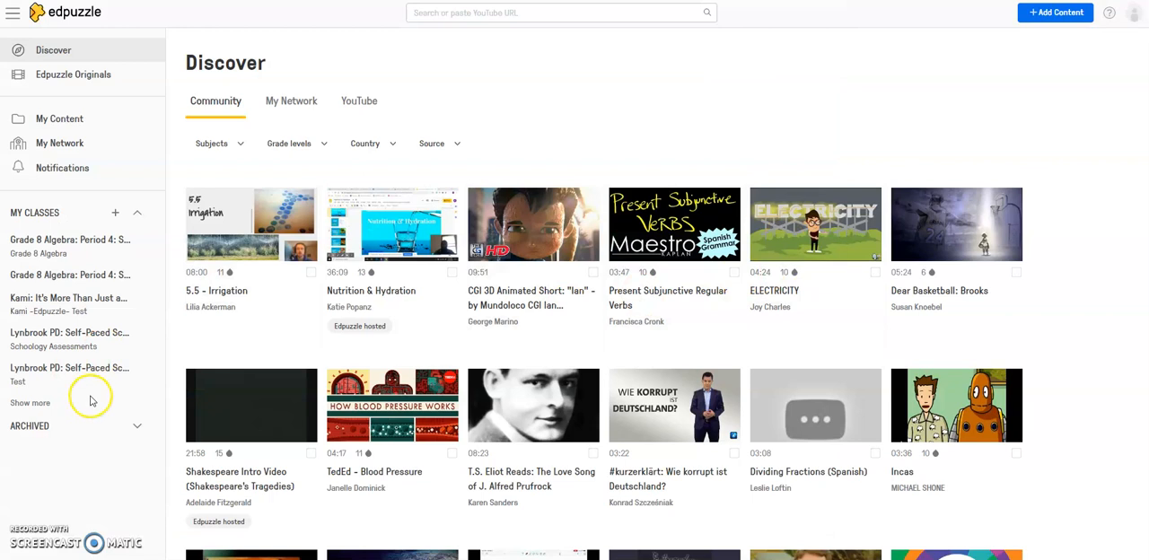
Copy the 'There Their They're for Kids' YouTube URL from the address bar for use in Edpuzzle
{"action": "left_click", "coordinate": [528, 13]}
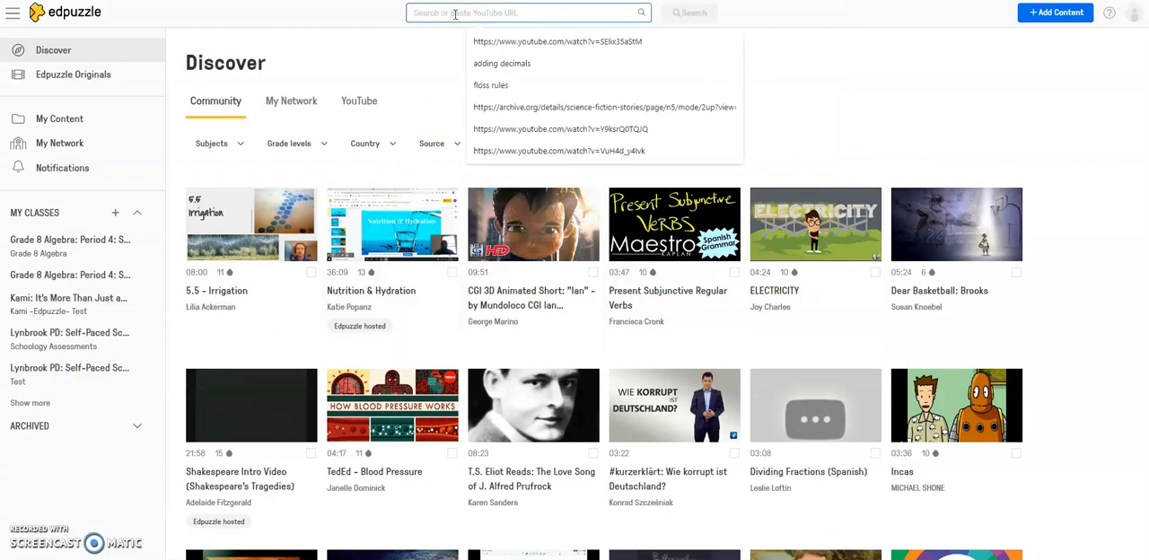
{"action": "right_click", "coordinate": [529, 12]}
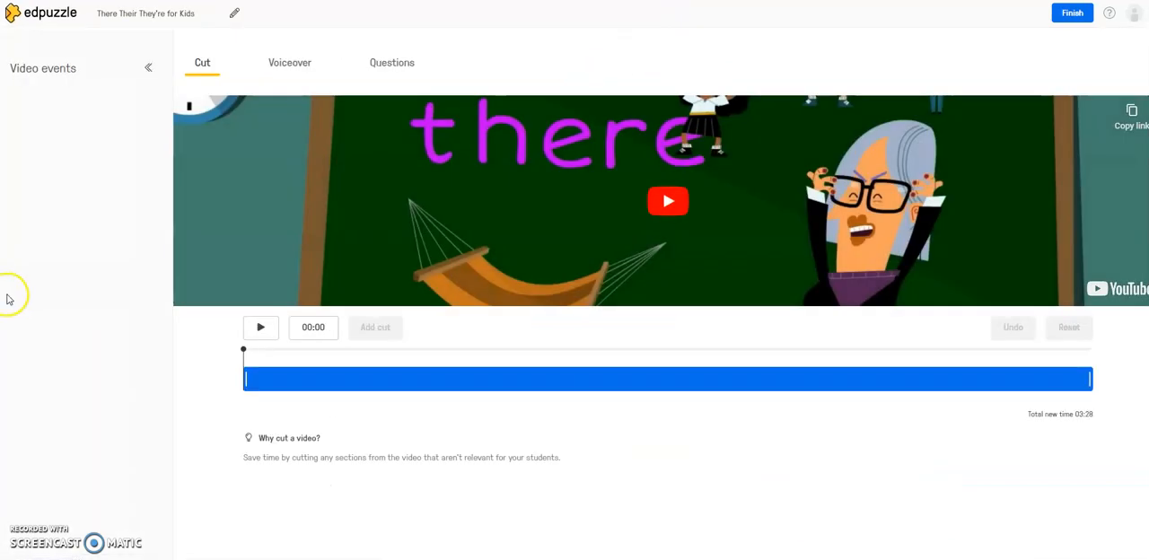
{"action": "mouse_move", "coordinate": [86, 345]}
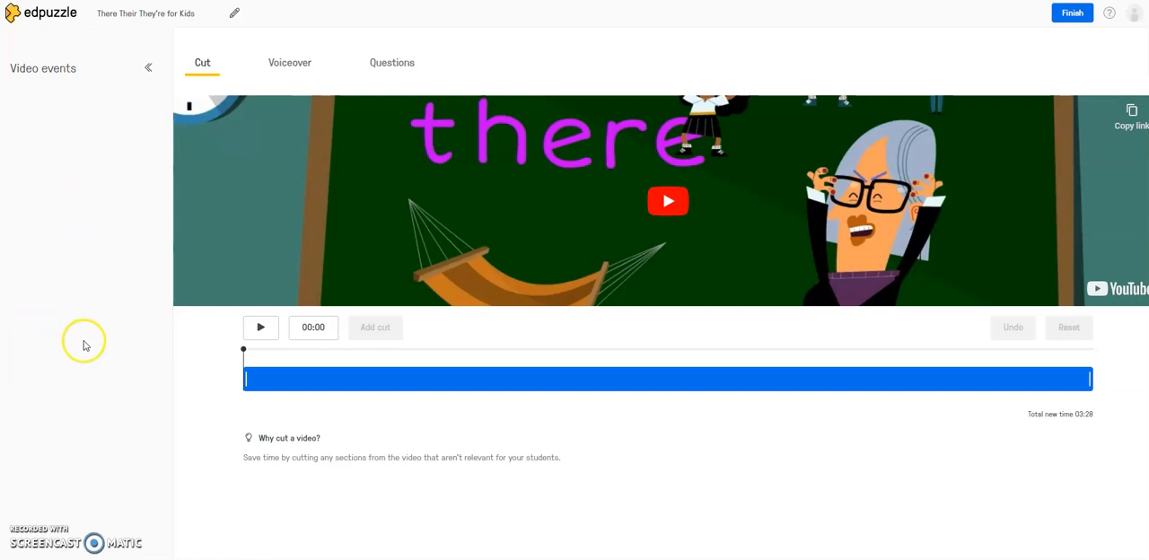
{"action": "mouse_move", "coordinate": [36, 467]}
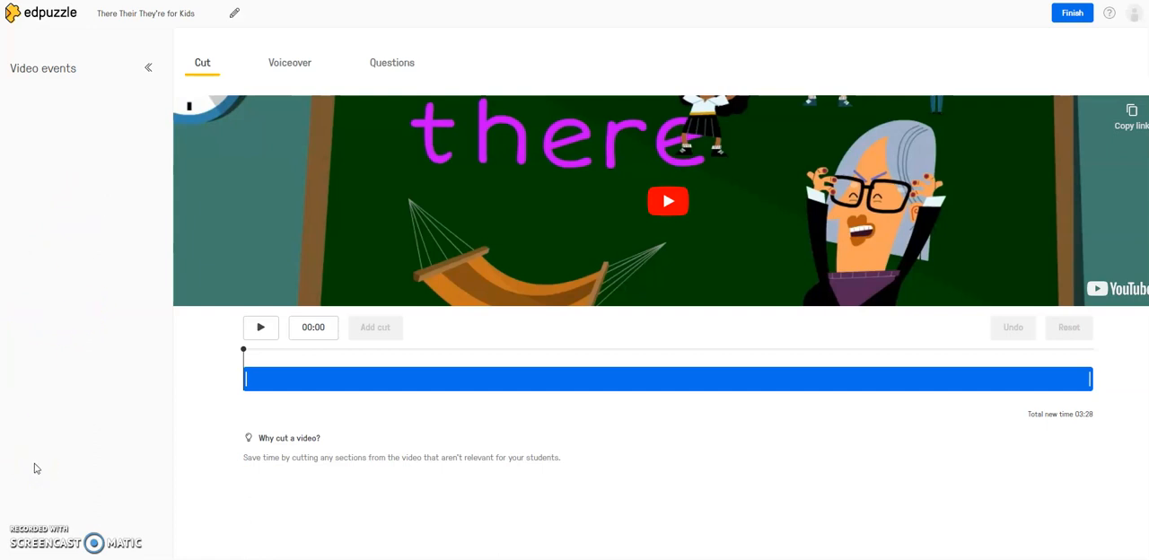
{"action": "mouse_move", "coordinate": [106, 348]}
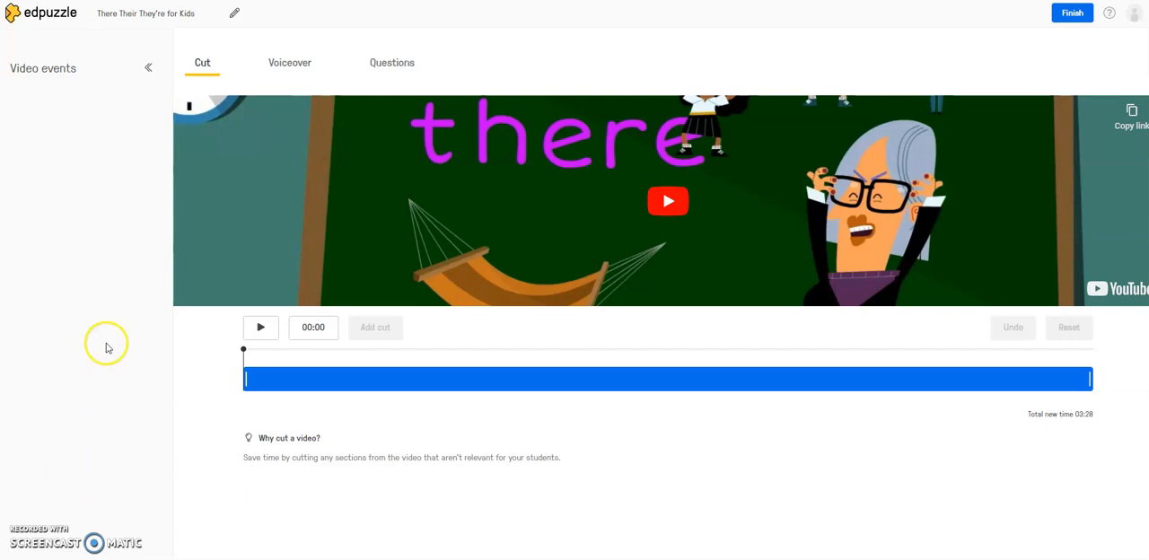
{"action": "mouse_move", "coordinate": [683, 219]}
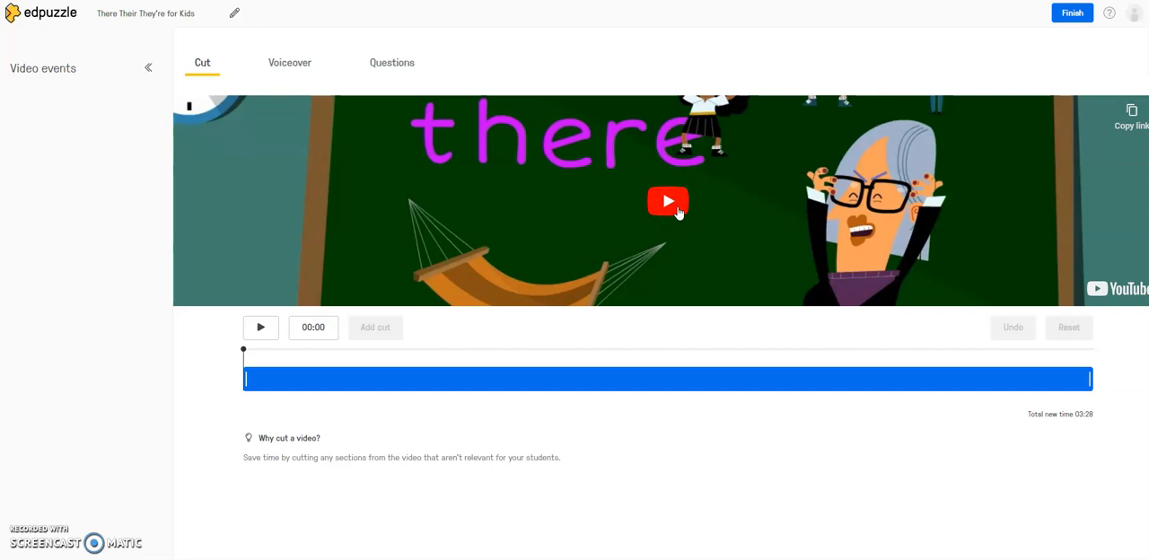
{"action": "mouse_move", "coordinate": [290, 61]}
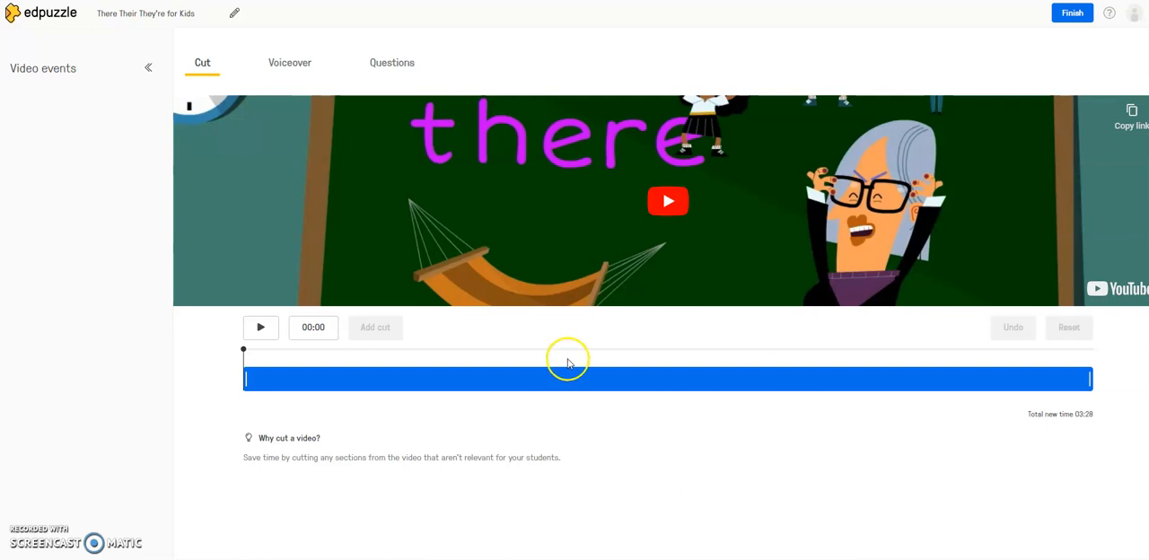
{"action": "mouse_move", "coordinate": [642, 410]}
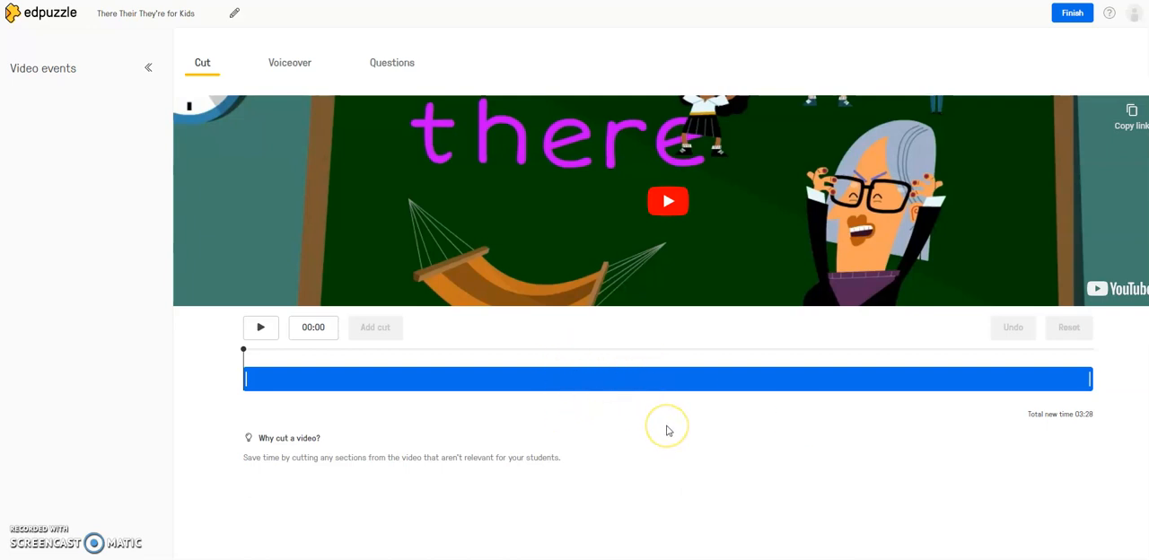
{"action": "mouse_move", "coordinate": [307, 406]}
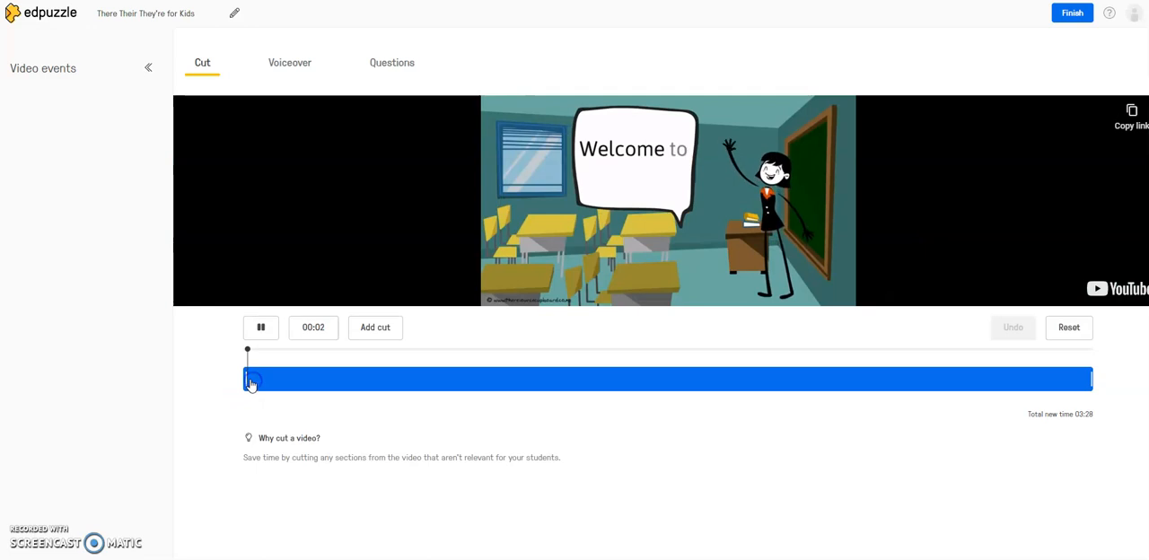
{"action": "left_click_drag", "start_coordinate": [249, 379], "coordinate": [286, 379]}
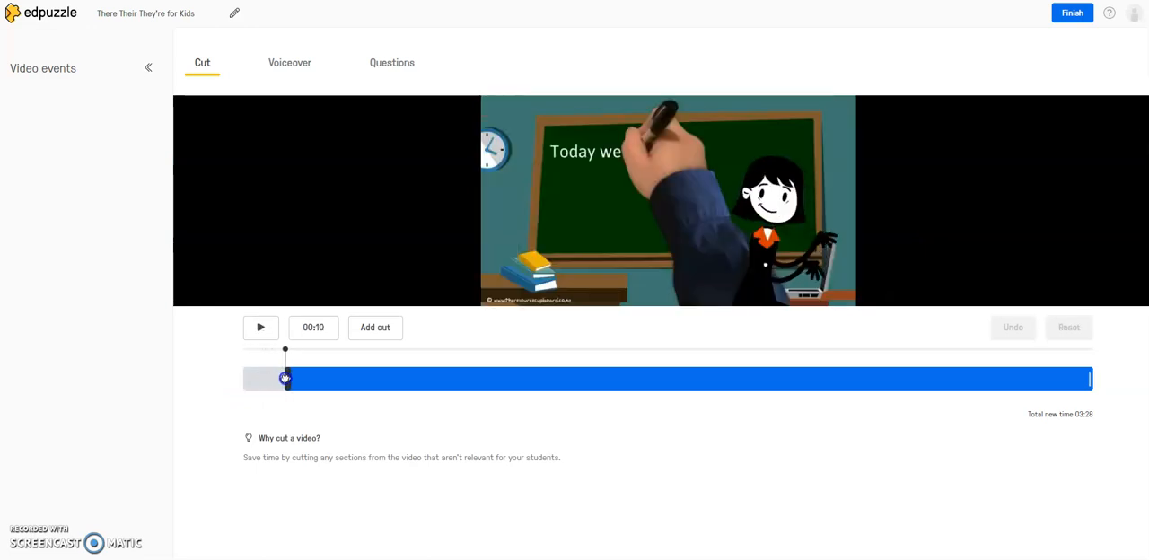
{"action": "left_click", "coordinate": [260, 327]}
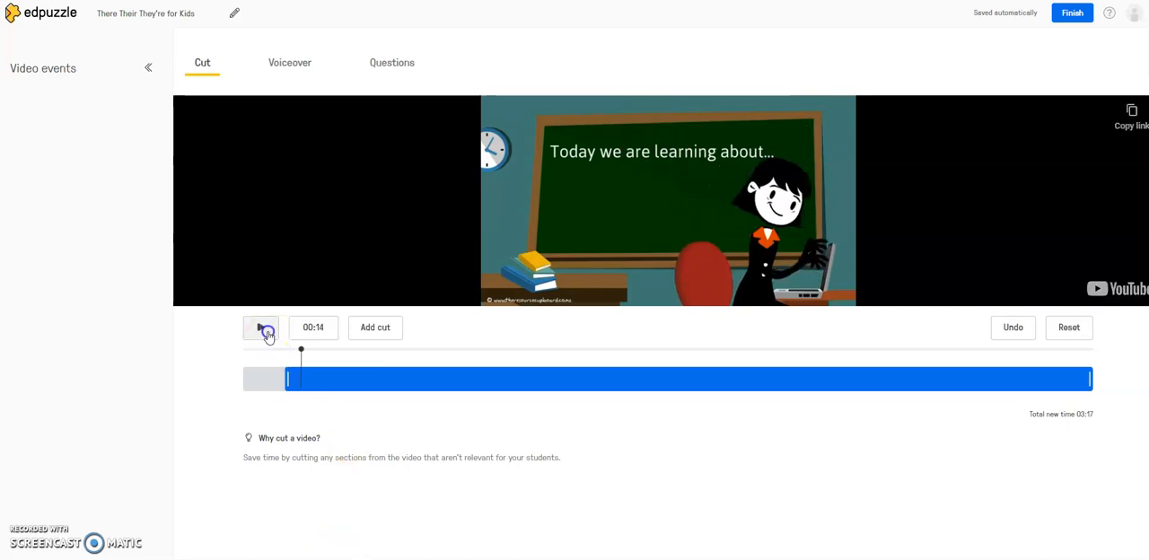
{"action": "left_click", "coordinate": [260, 327]}
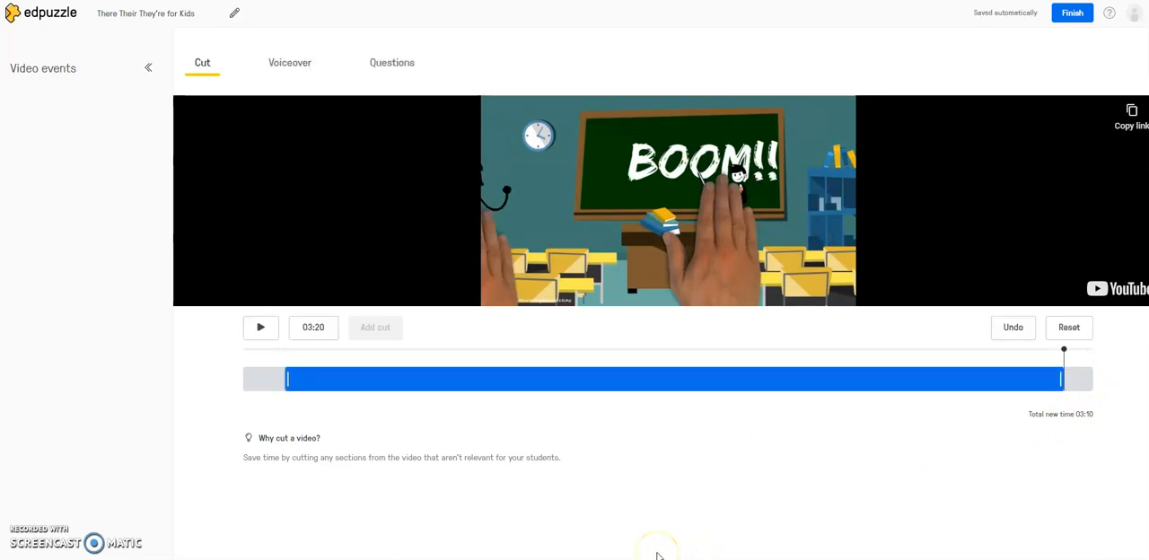
{"action": "mouse_move", "coordinate": [1121, 398]}
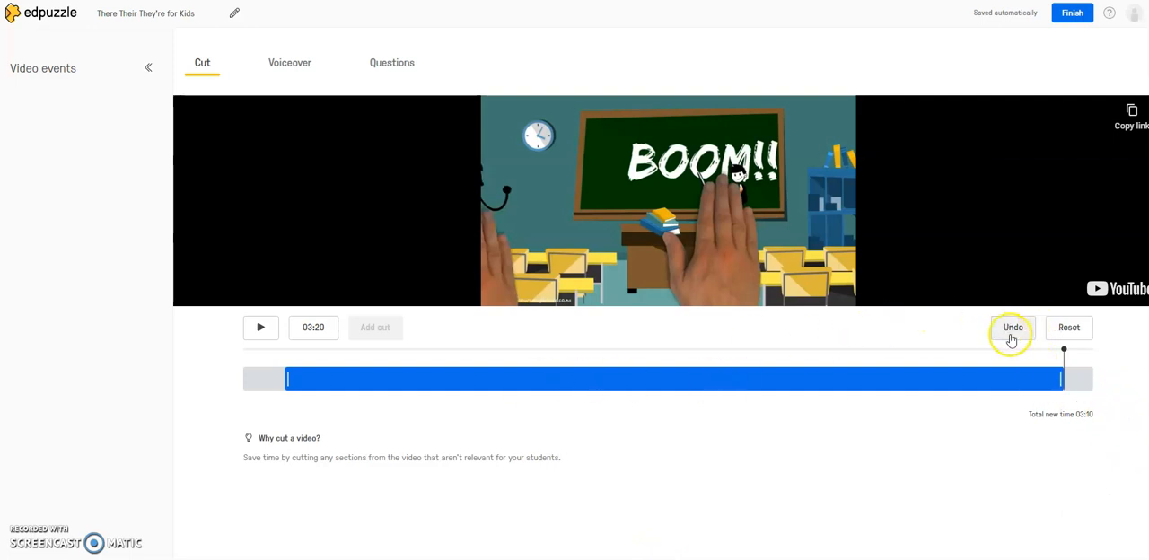
{"action": "left_click", "coordinate": [1013, 327]}
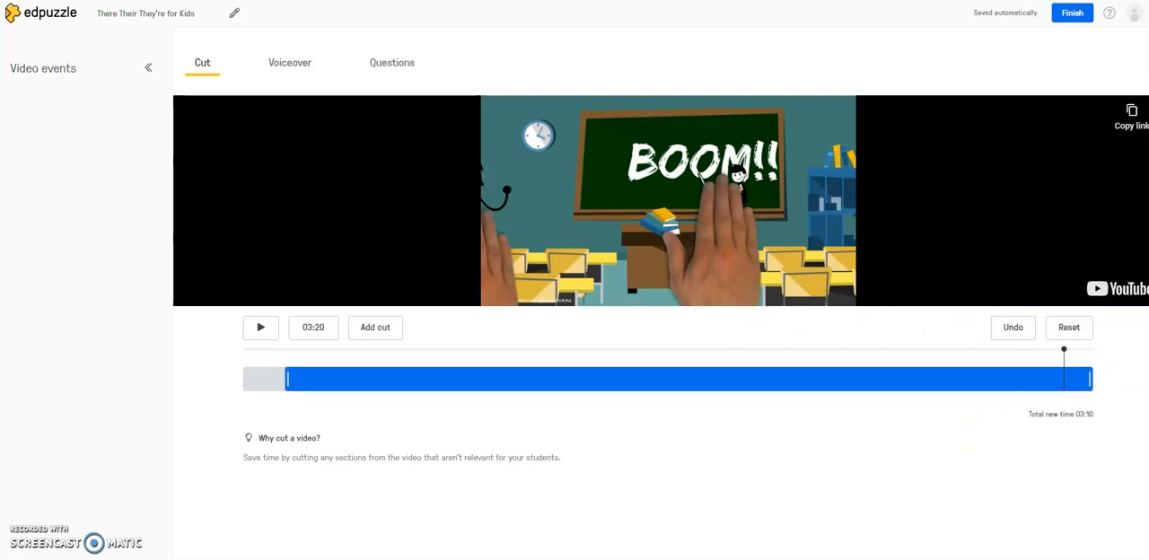
{"action": "left_click", "coordinate": [1069, 327]}
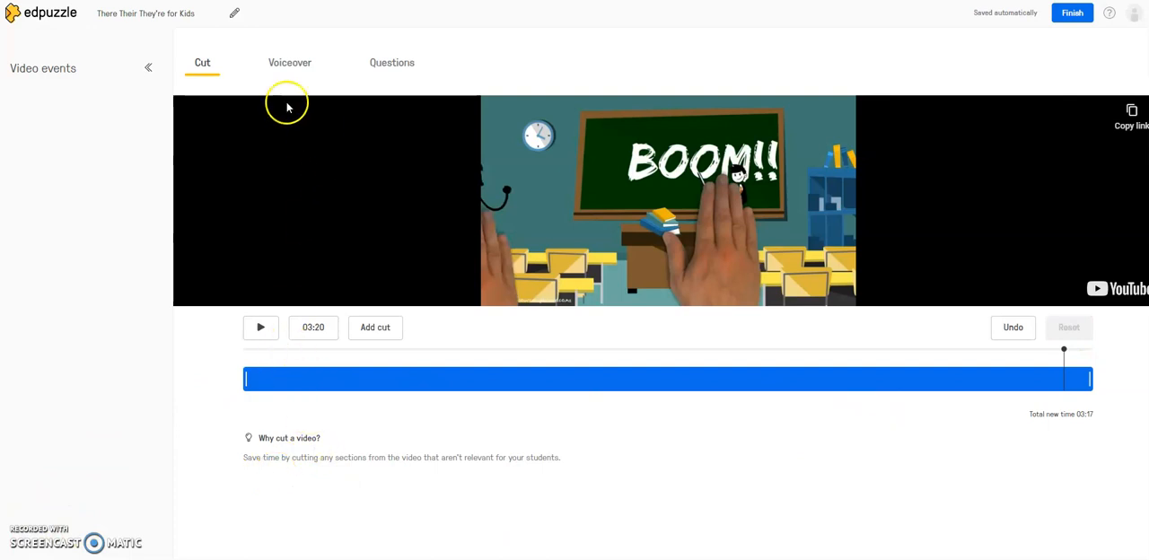
View the Voiceover section, which reports voiceover is blocked for YouTube videos
{"action": "left_click", "coordinate": [289, 61]}
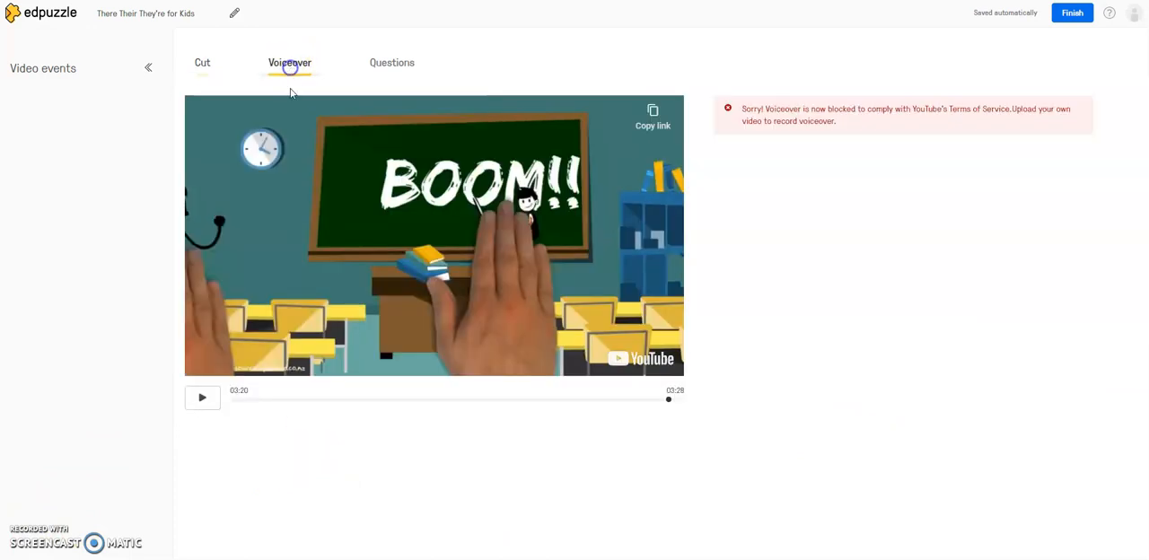
{"action": "mouse_move", "coordinate": [176, 359]}
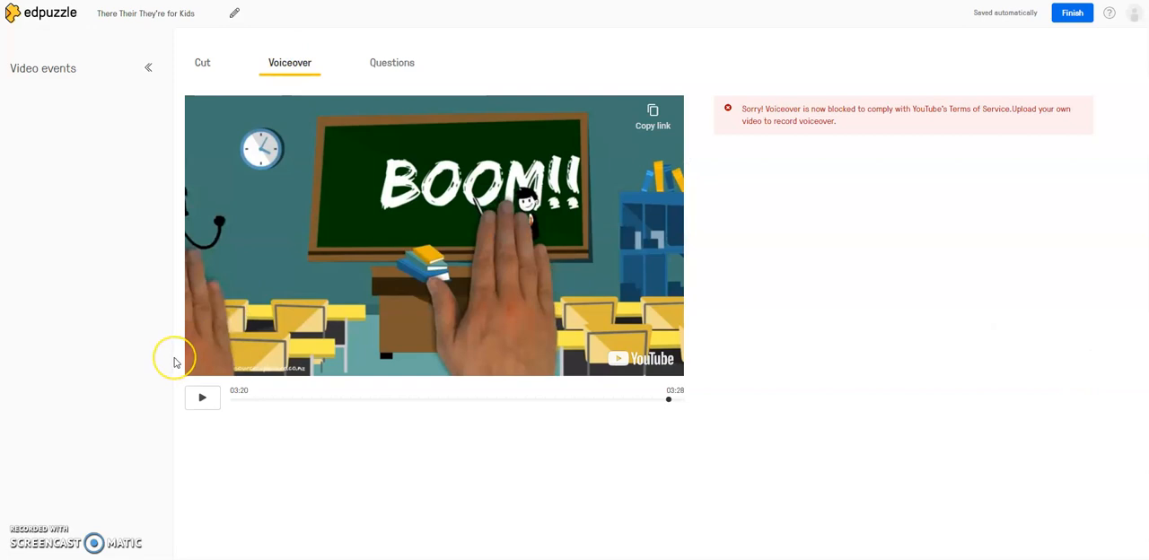
{"action": "mouse_move", "coordinate": [456, 521]}
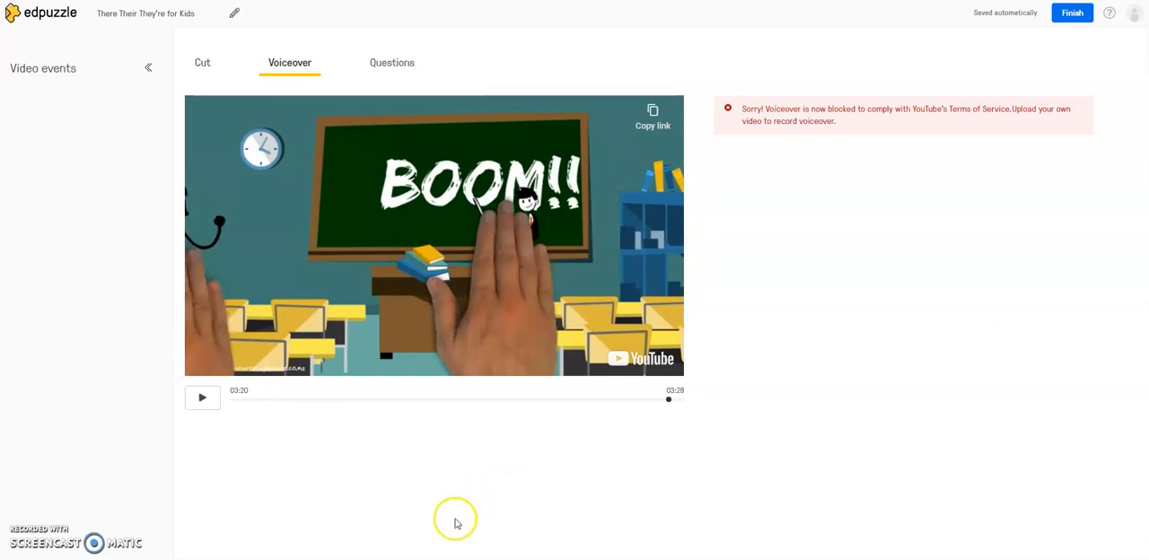
{"action": "mouse_move", "coordinate": [197, 496]}
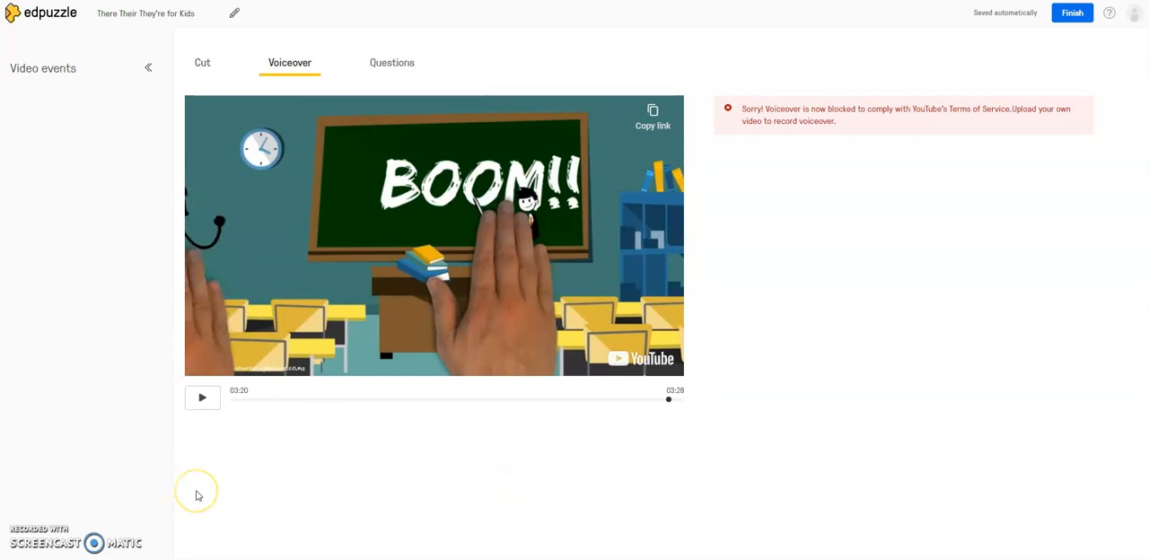
{"action": "mouse_move", "coordinate": [223, 496]}
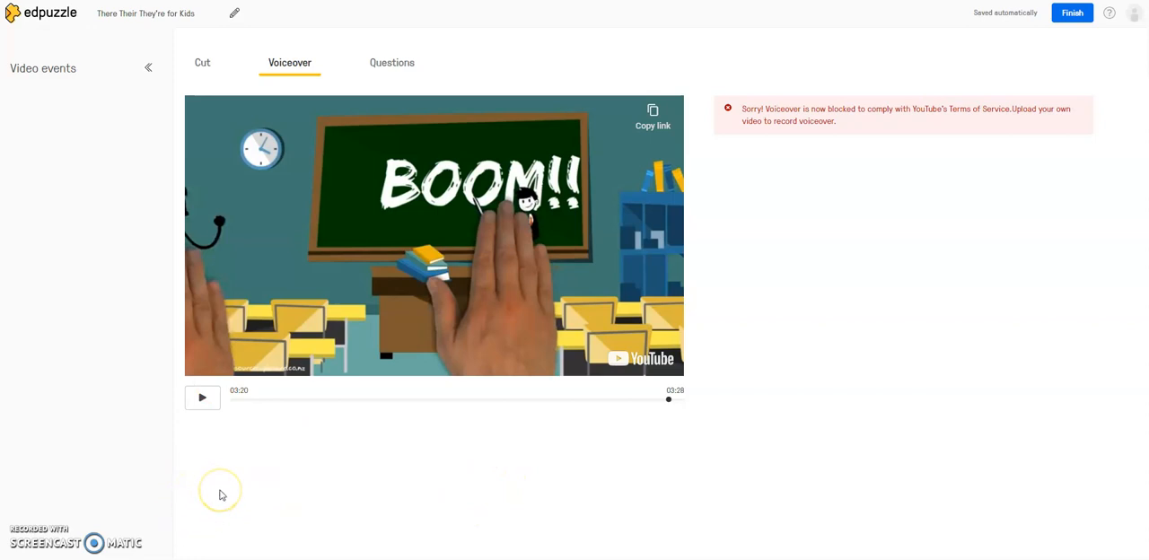
{"action": "mouse_move", "coordinate": [490, 518]}
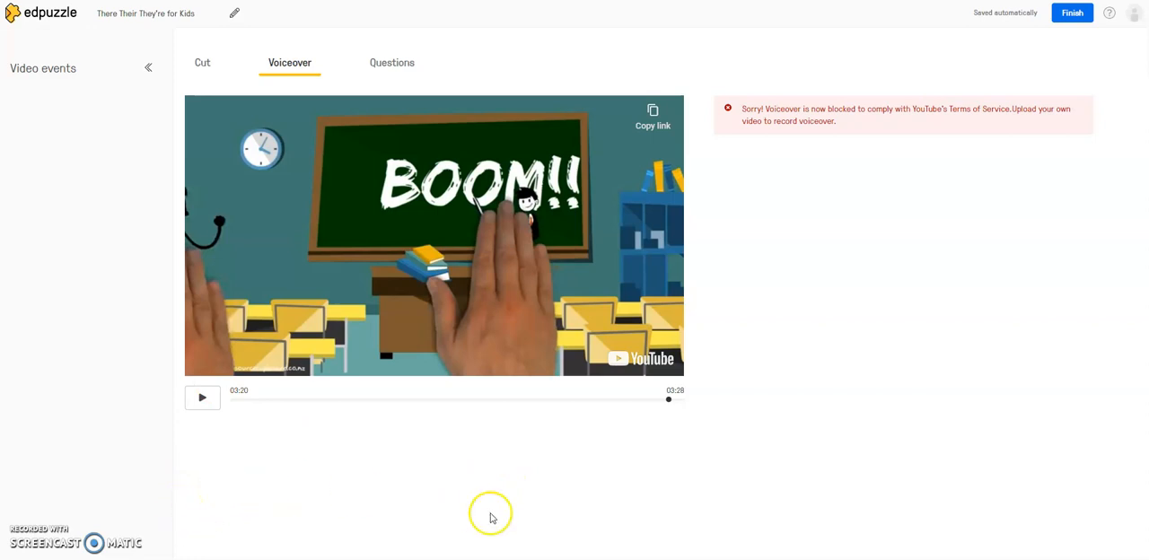
{"action": "mouse_move", "coordinate": [785, 133]}
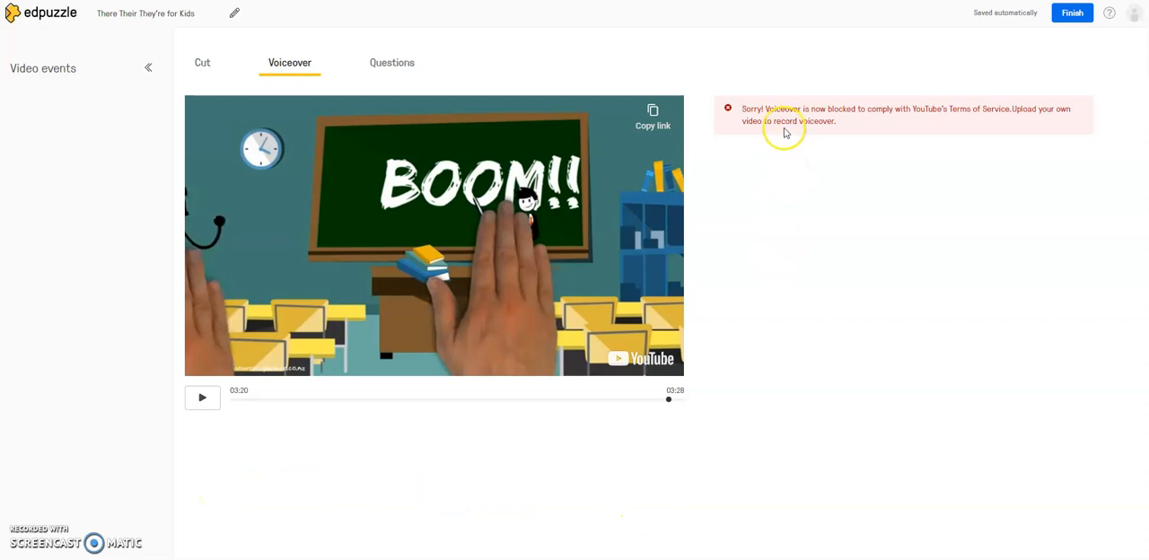
{"action": "mouse_move", "coordinate": [750, 453]}
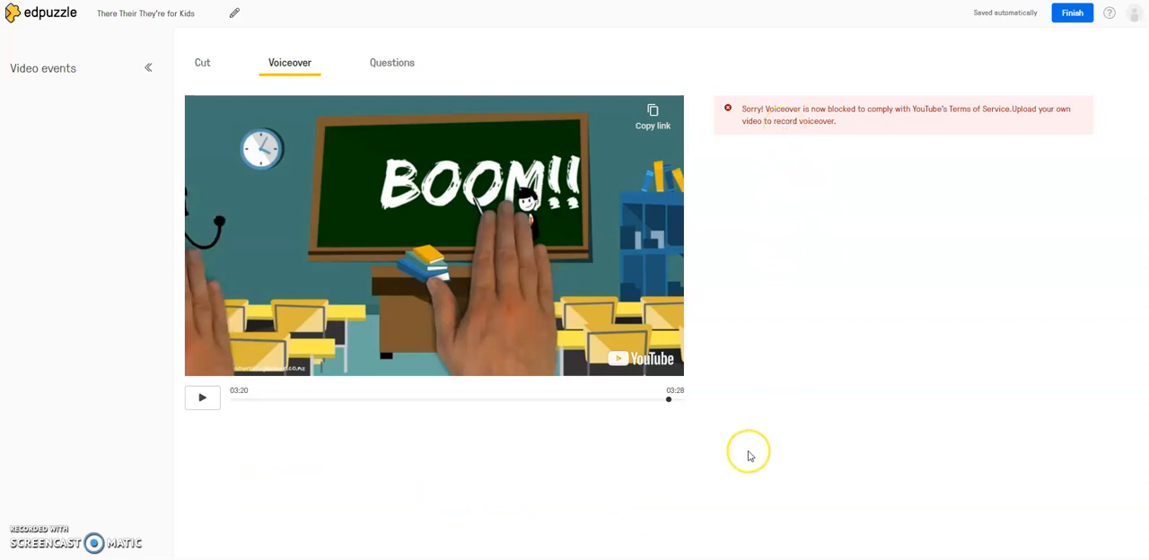
{"action": "mouse_move", "coordinate": [262, 420]}
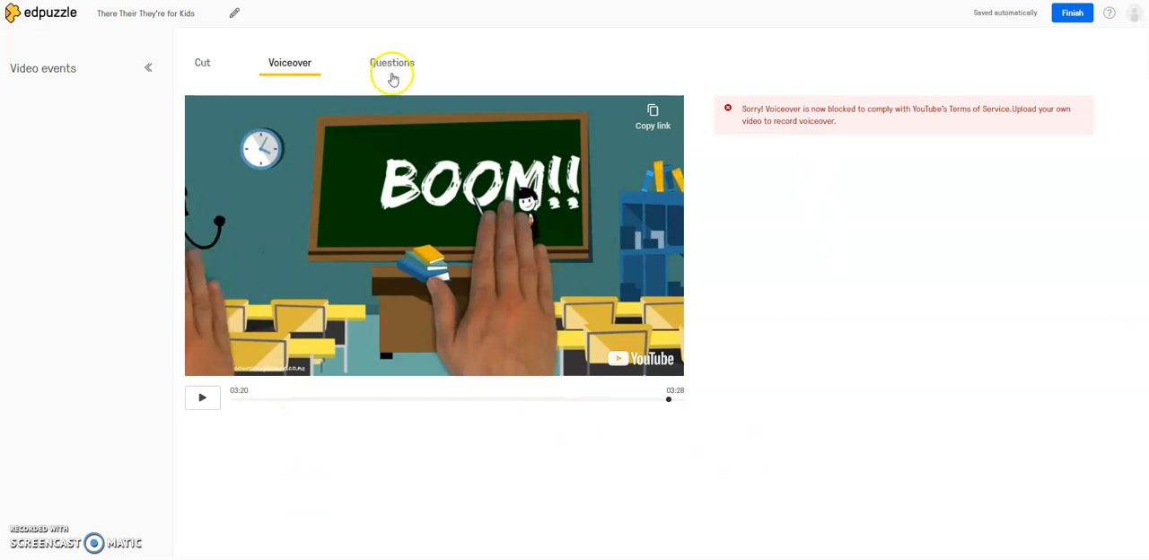
Switch to the Questions section offering multiple-choice, open-ended and note options
{"action": "left_click", "coordinate": [392, 63]}
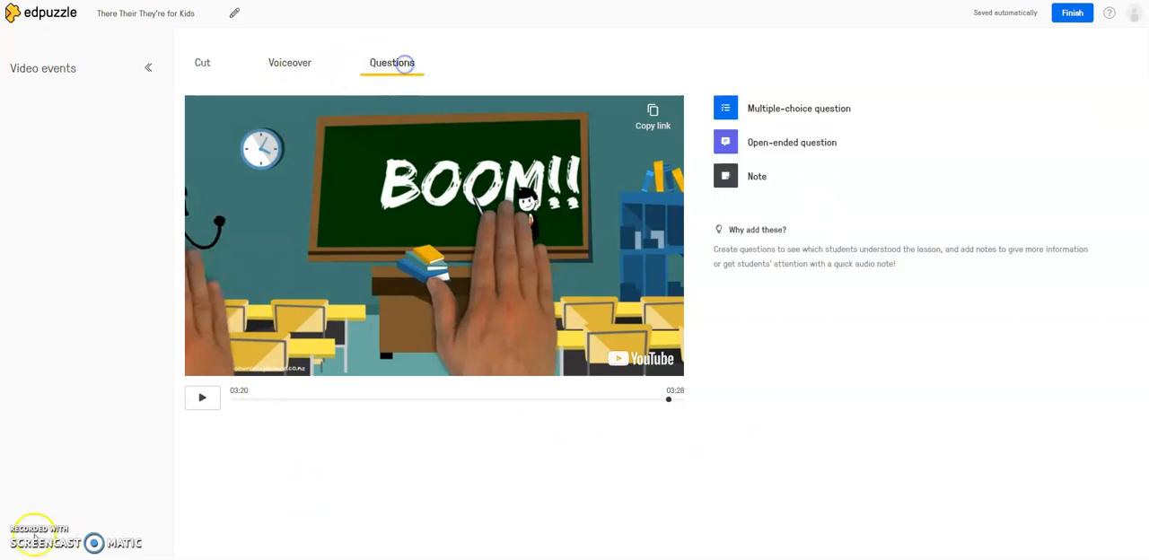
{"action": "mouse_move", "coordinate": [16, 495]}
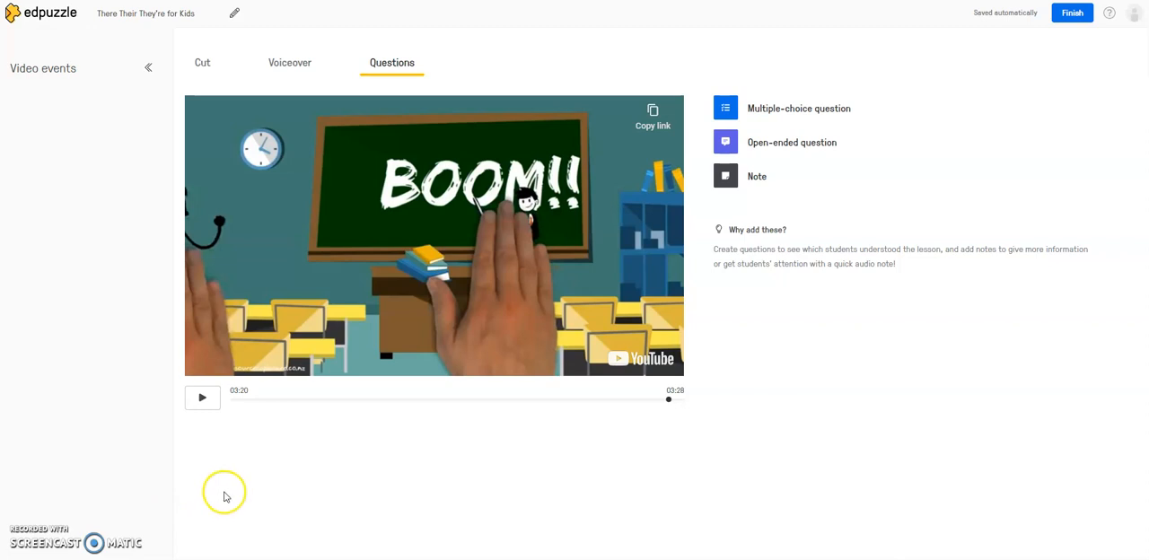
Play and pause the video until it stops on the there/their/they're chalkboard scene
{"action": "left_click", "coordinate": [201, 399]}
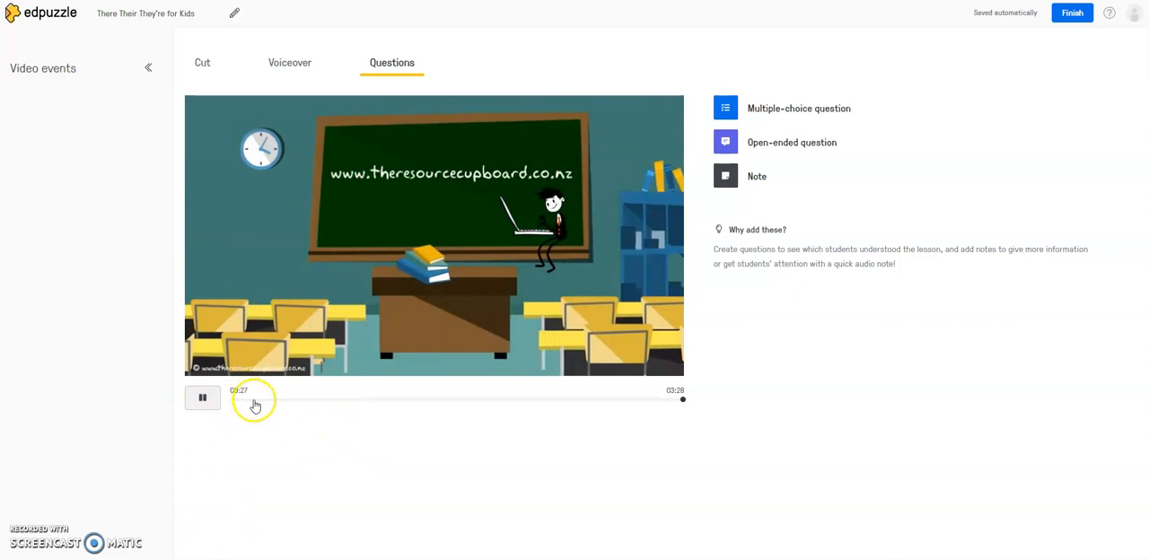
{"action": "left_click", "coordinate": [201, 399]}
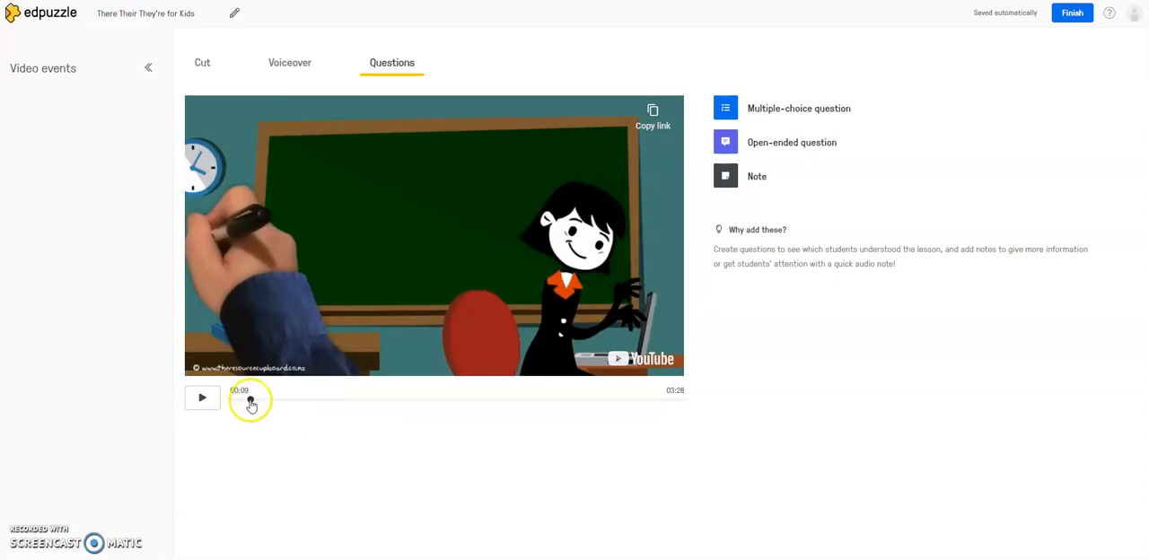
{"action": "left_click", "coordinate": [201, 399]}
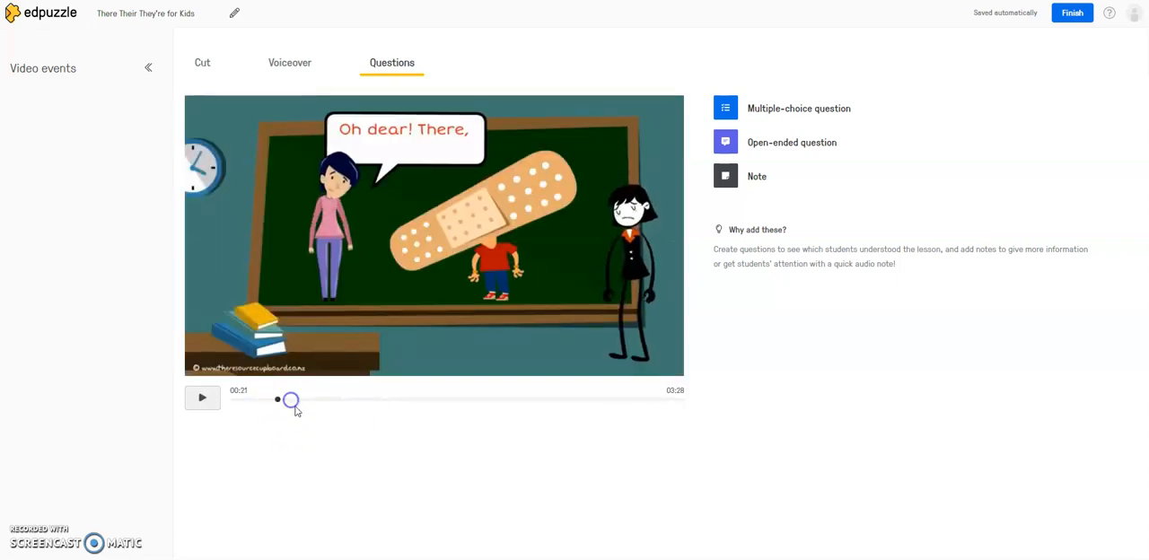
{"action": "left_click", "coordinate": [201, 399]}
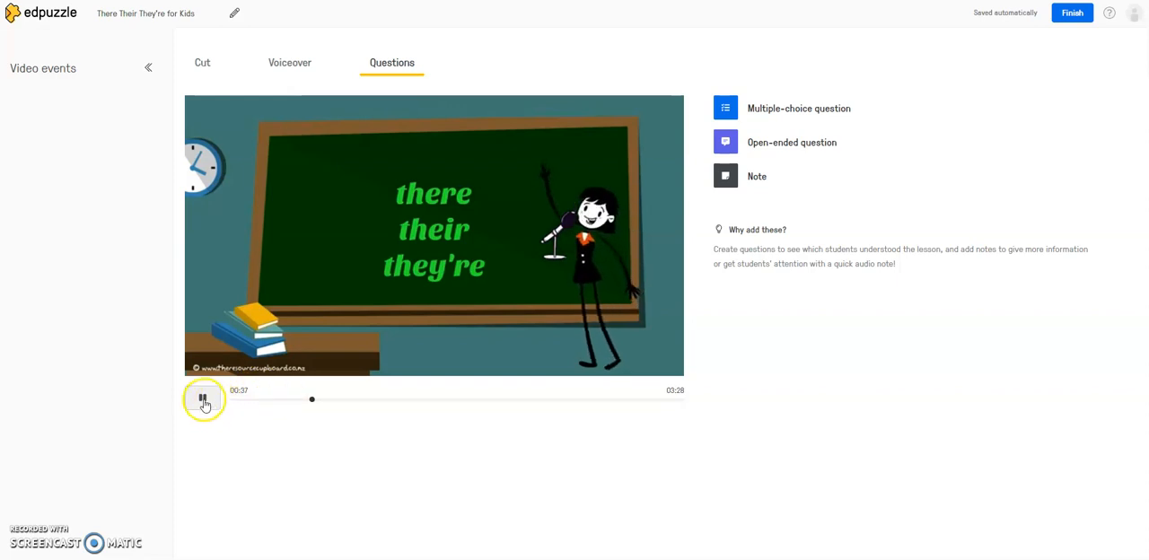
{"action": "left_click", "coordinate": [201, 398]}
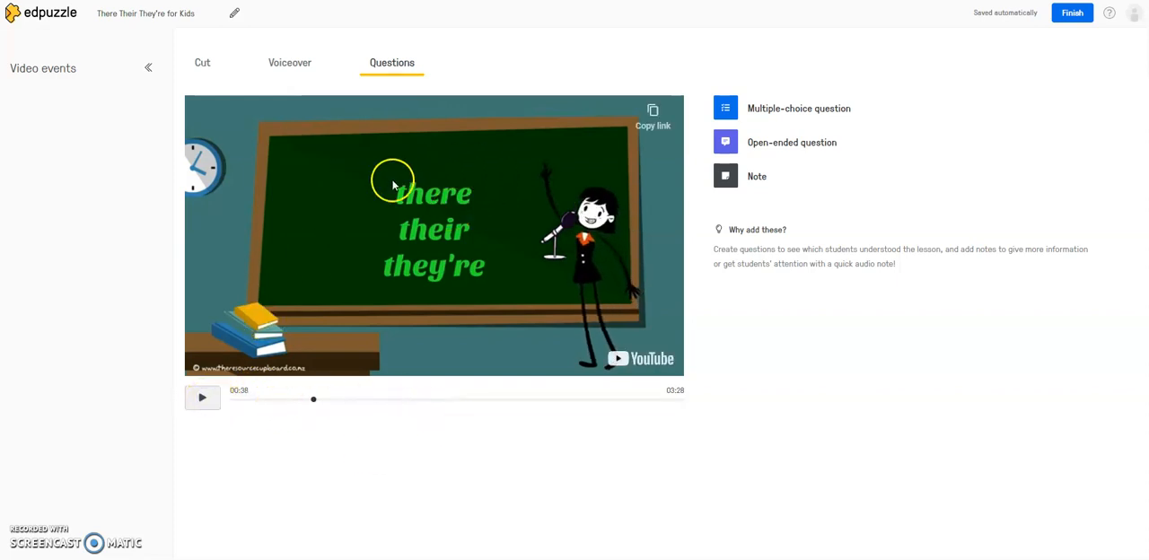
{"action": "mouse_move", "coordinate": [817, 368]}
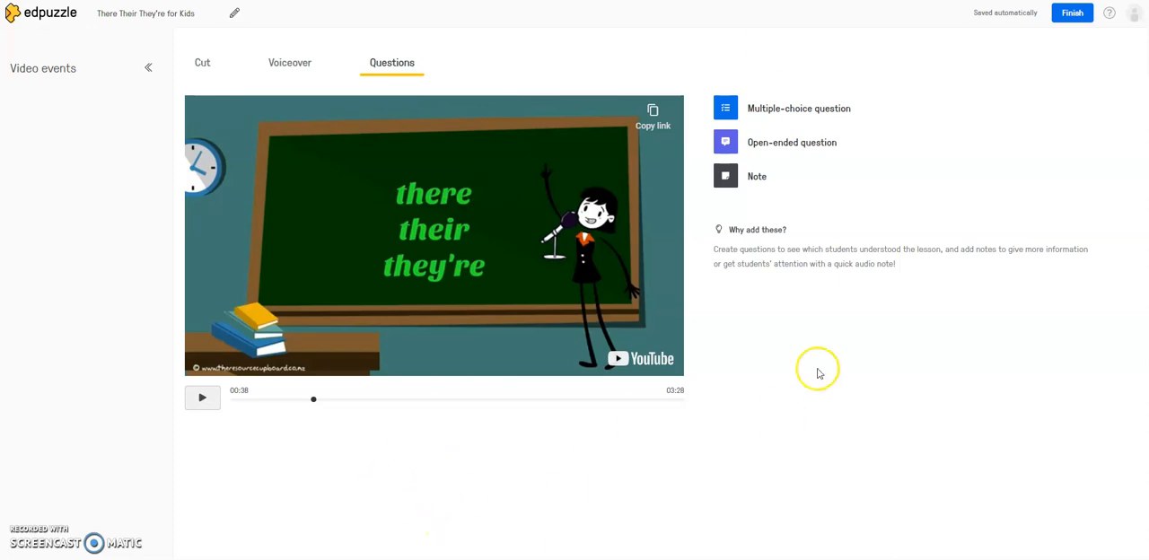
{"action": "mouse_move", "coordinate": [758, 176]}
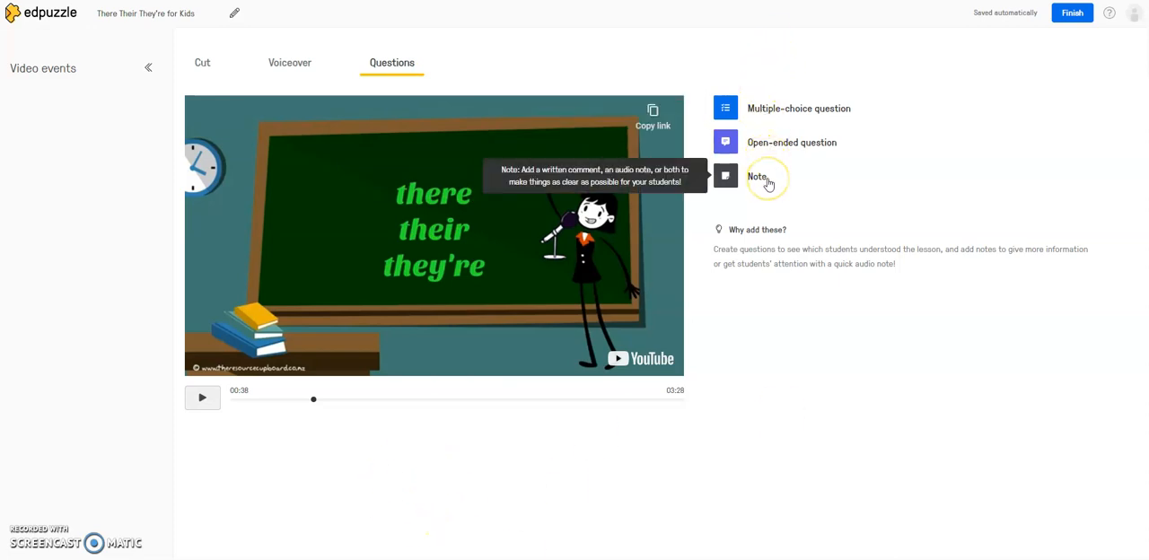
{"action": "mouse_move", "coordinate": [789, 107]}
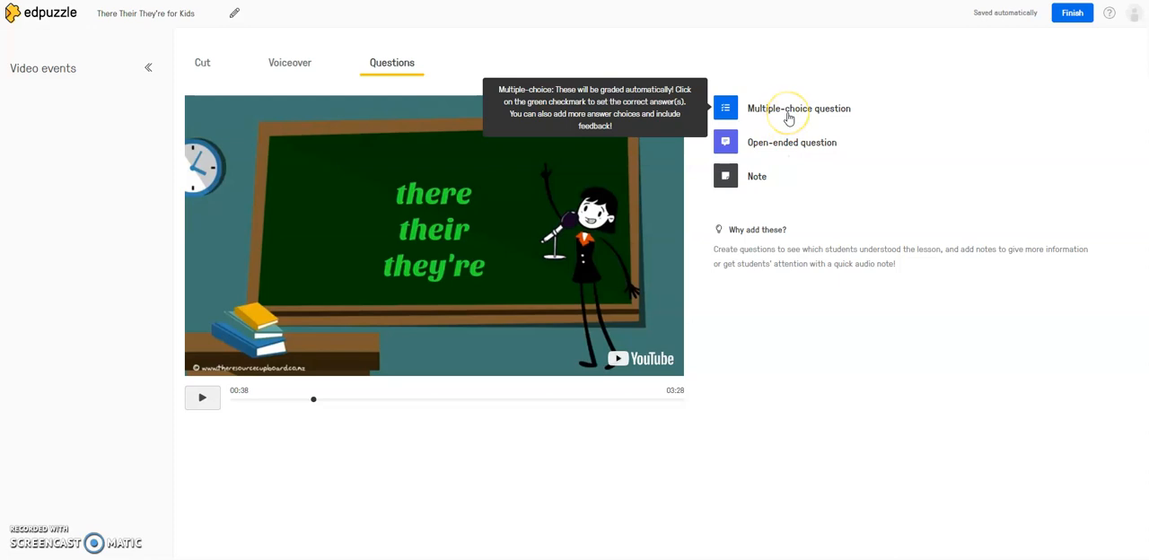
Create a multiple-choice question with prompt 'Question' and choices 'there' and 'their'
{"action": "left_click", "coordinate": [797, 108]}
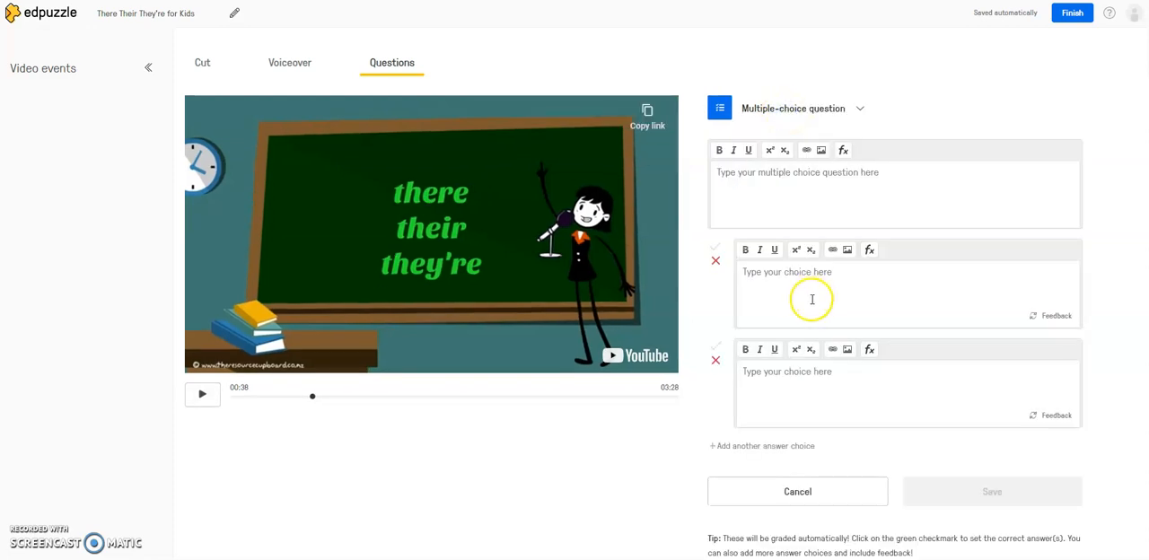
{"action": "mouse_move", "coordinate": [712, 322]}
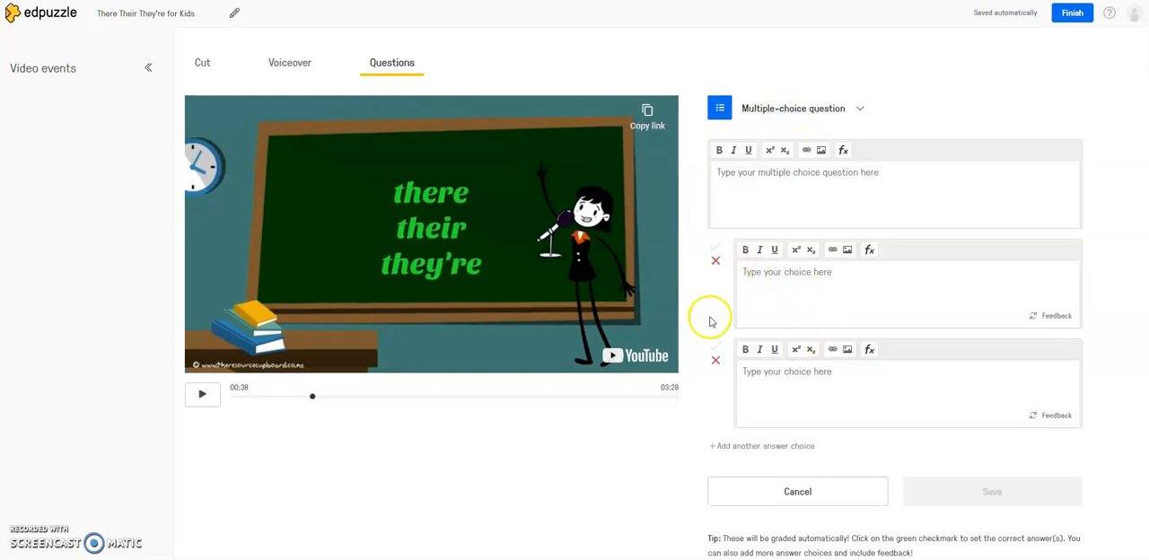
{"action": "mouse_move", "coordinate": [423, 388]}
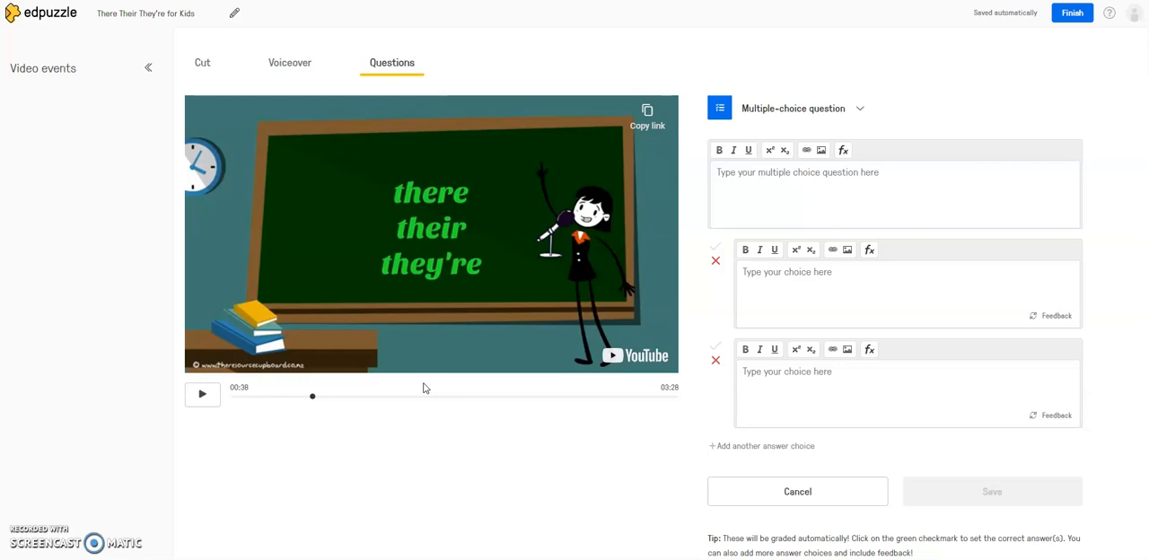
{"action": "left_click", "coordinate": [776, 176]}
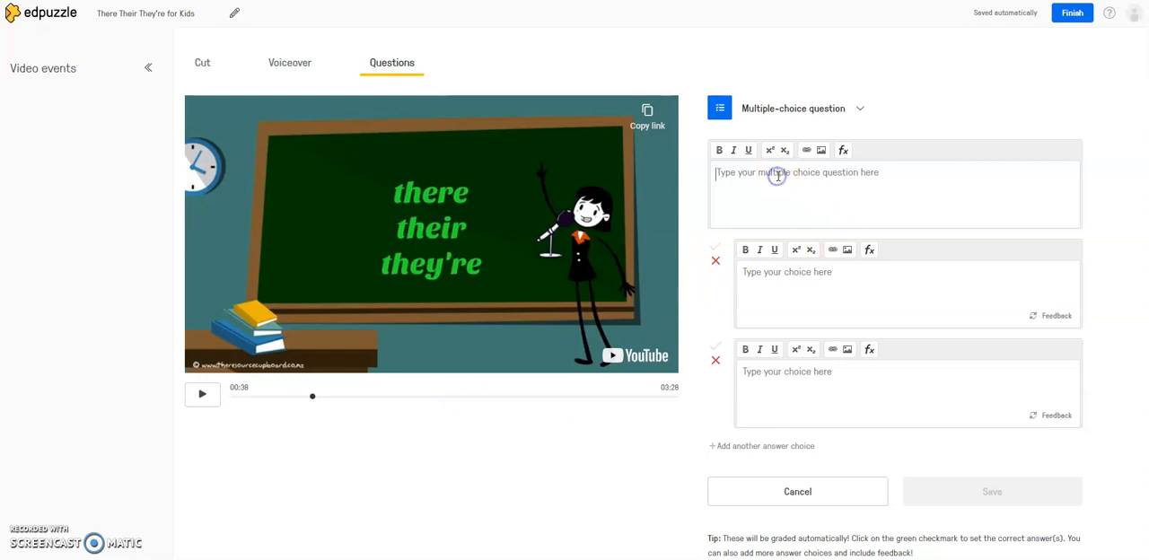
{"action": "type", "text": "Question"}
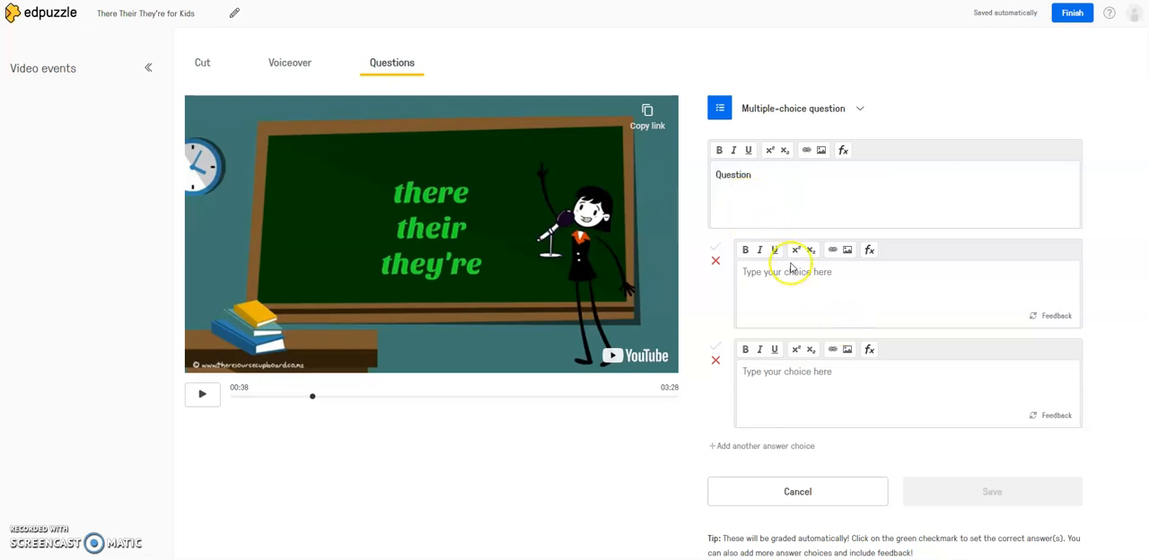
{"action": "type", "text": "there"}
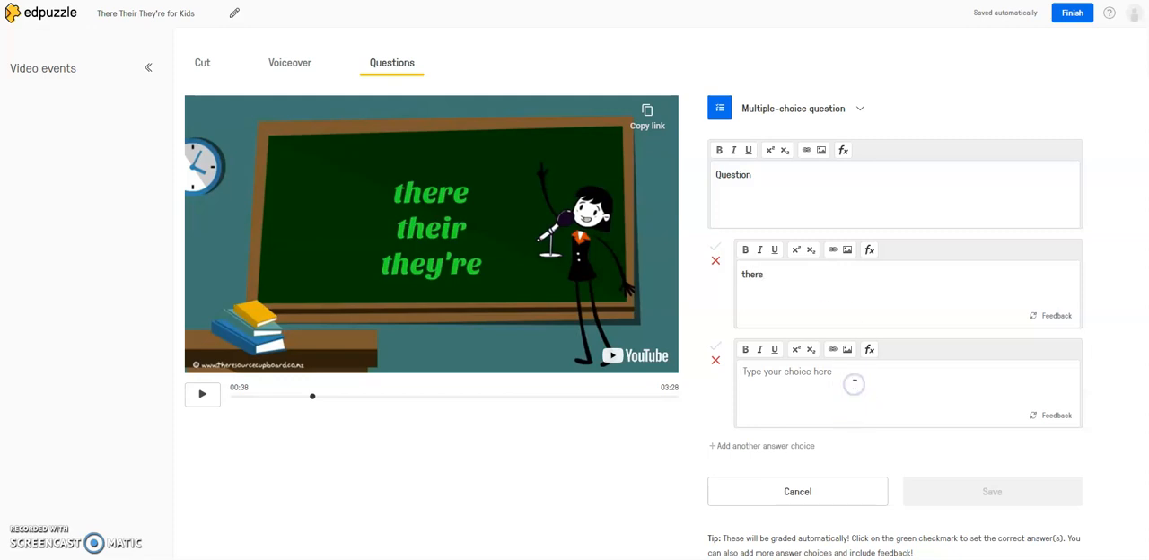
{"action": "type", "text": "their"}
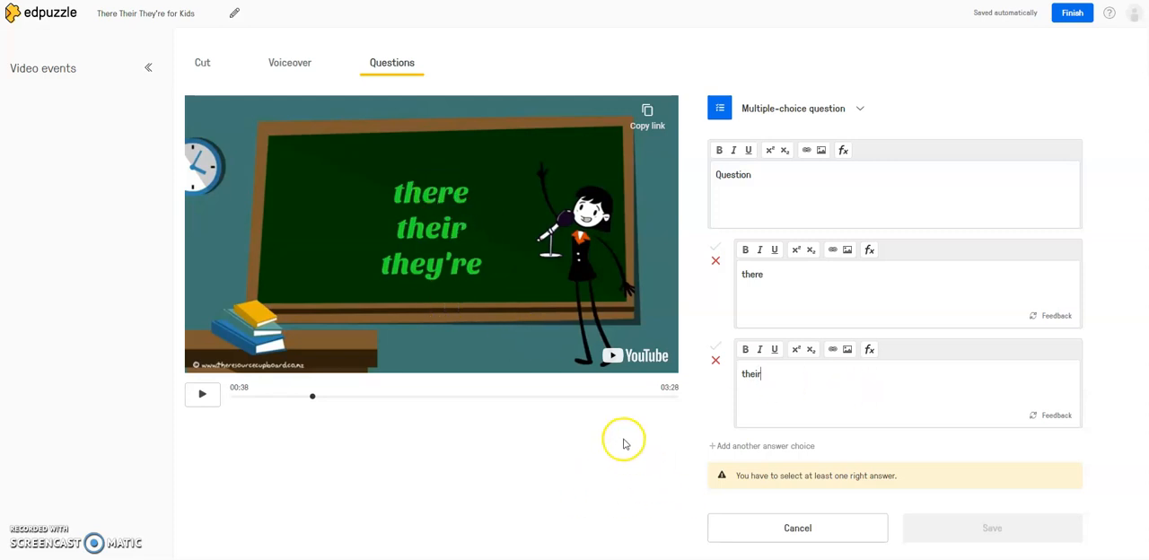
Add a third answer choice 'they're', dismissing the image dialog along the way
{"action": "left_click", "coordinate": [761, 446]}
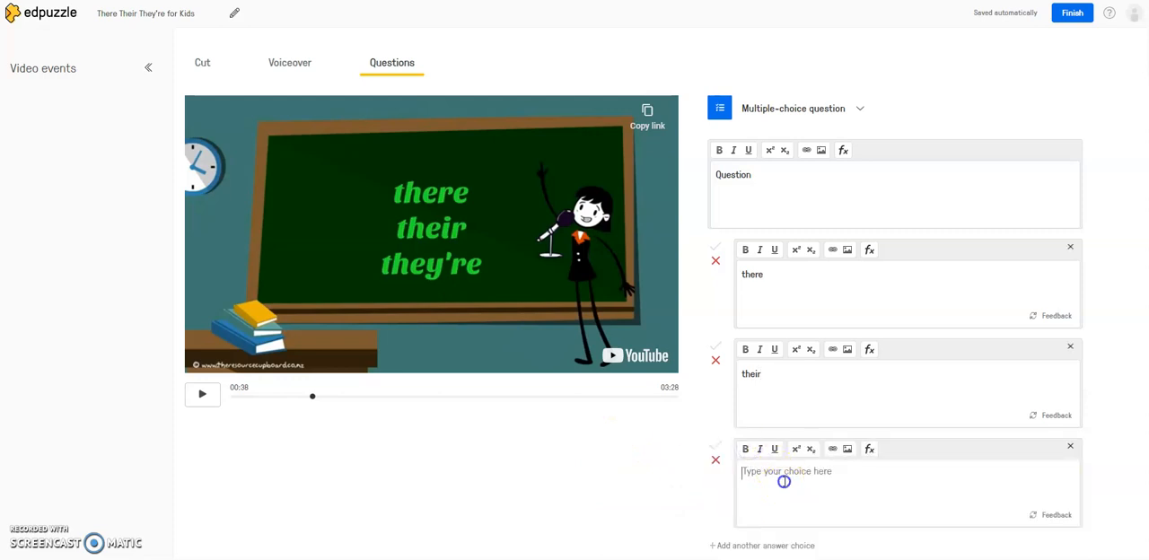
{"action": "type", "text": "they're"}
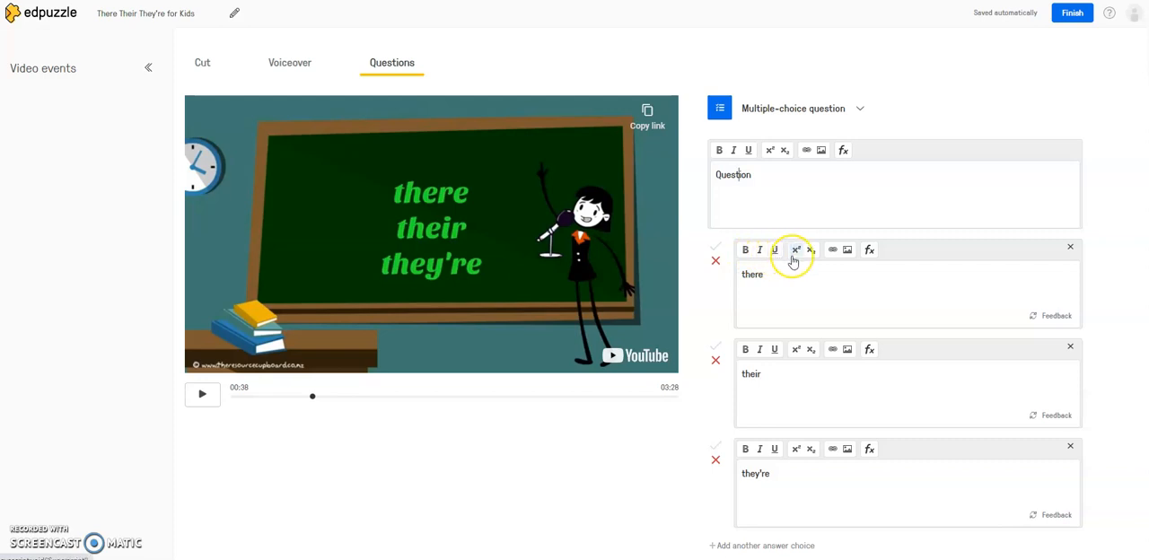
{"action": "mouse_move", "coordinate": [811, 258]}
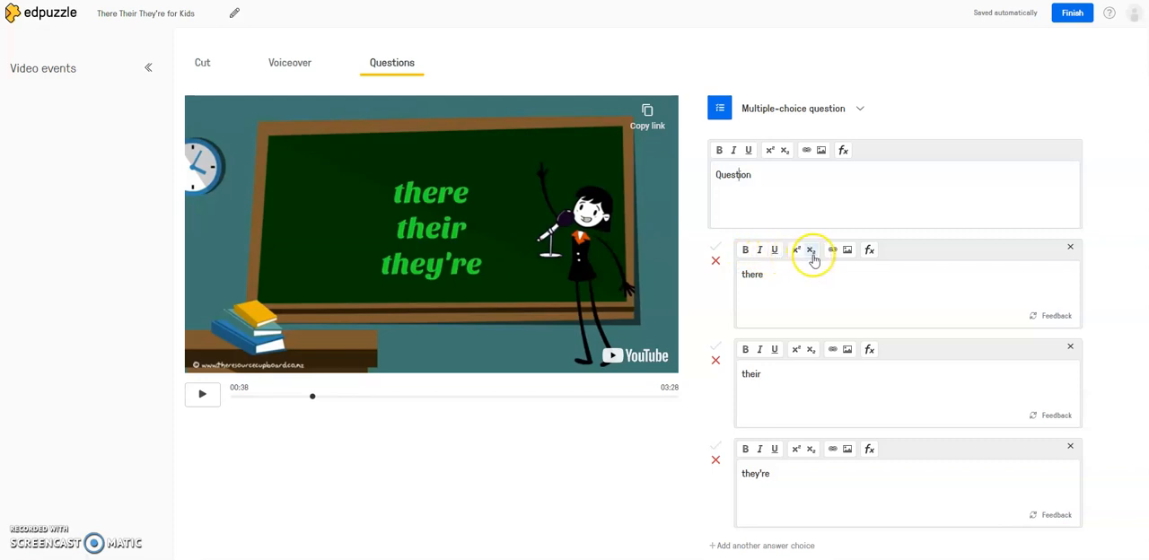
{"action": "mouse_move", "coordinate": [851, 255]}
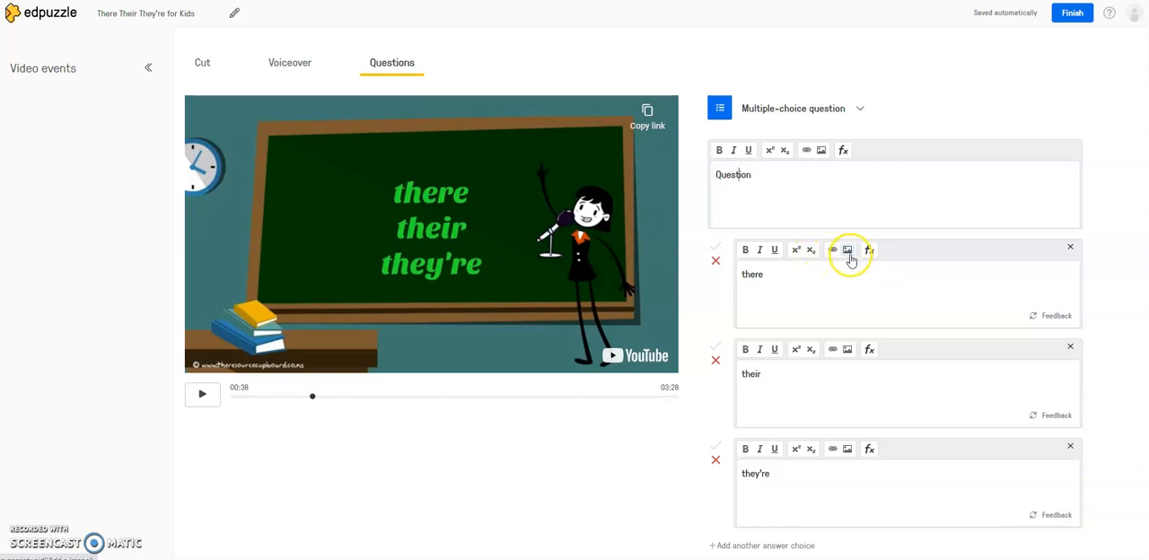
{"action": "mouse_move", "coordinate": [848, 250]}
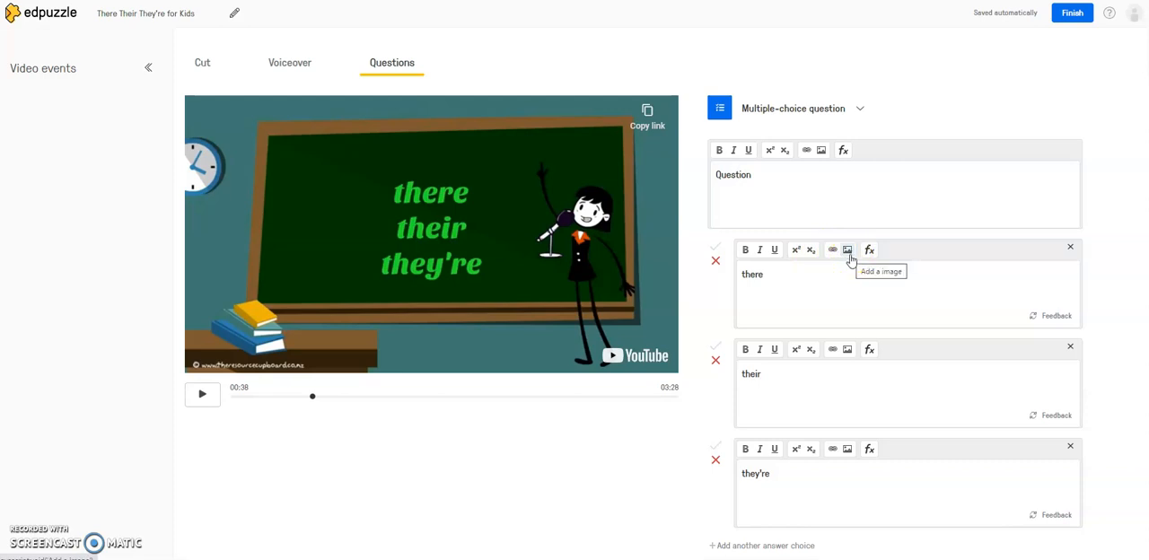
{"action": "left_click", "coordinate": [848, 250]}
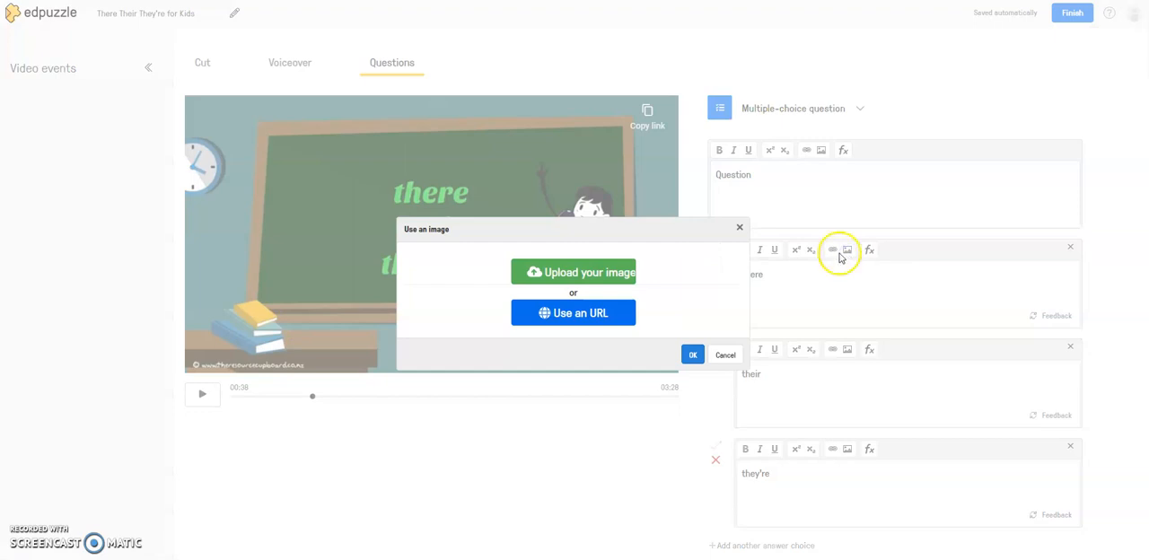
{"action": "mouse_move", "coordinate": [711, 375]}
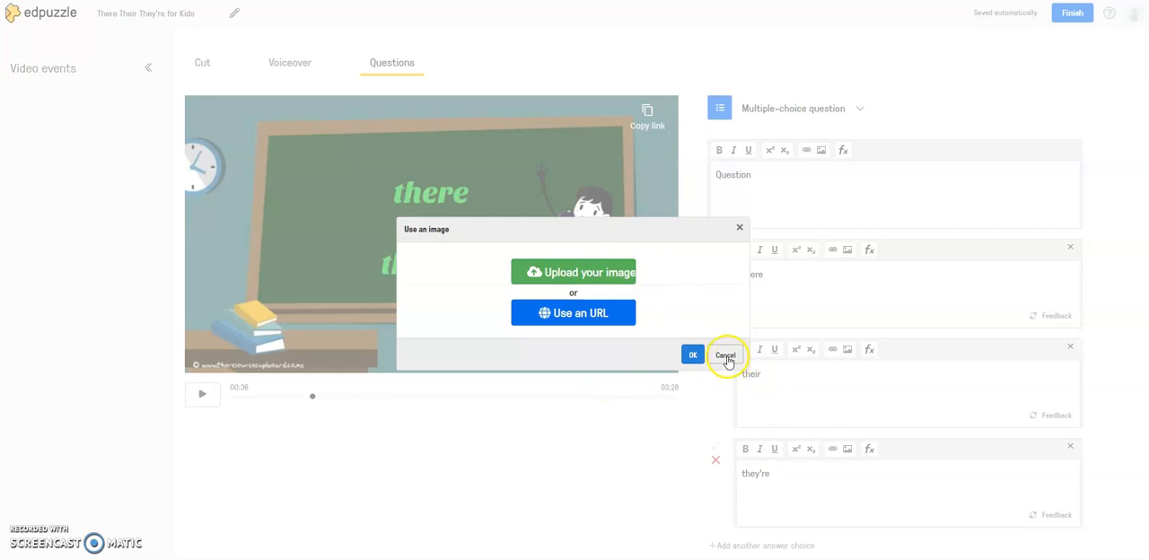
{"action": "left_click", "coordinate": [725, 356]}
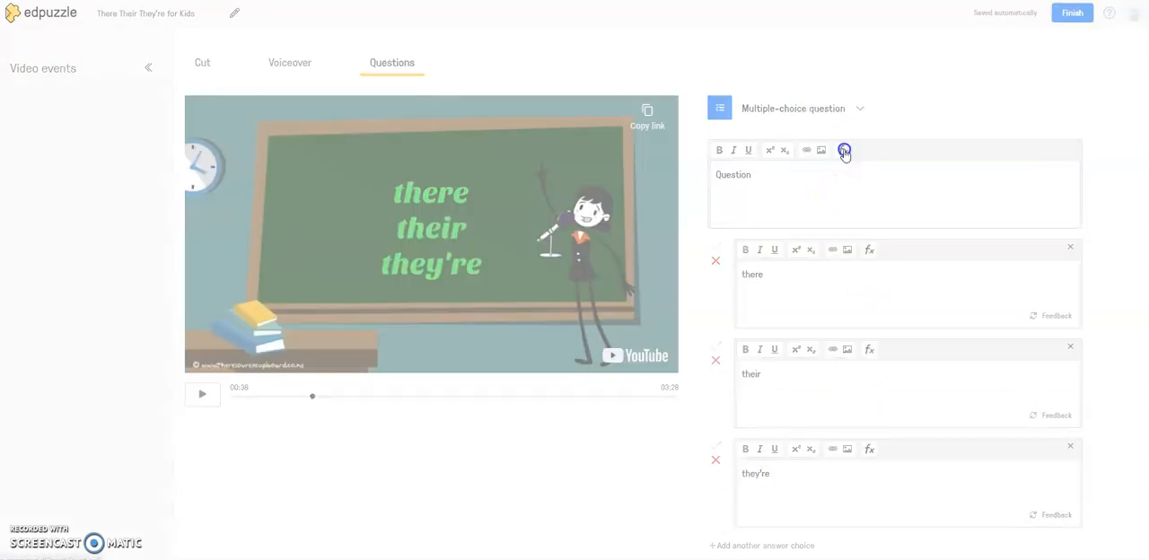
{"action": "left_click", "coordinate": [844, 150]}
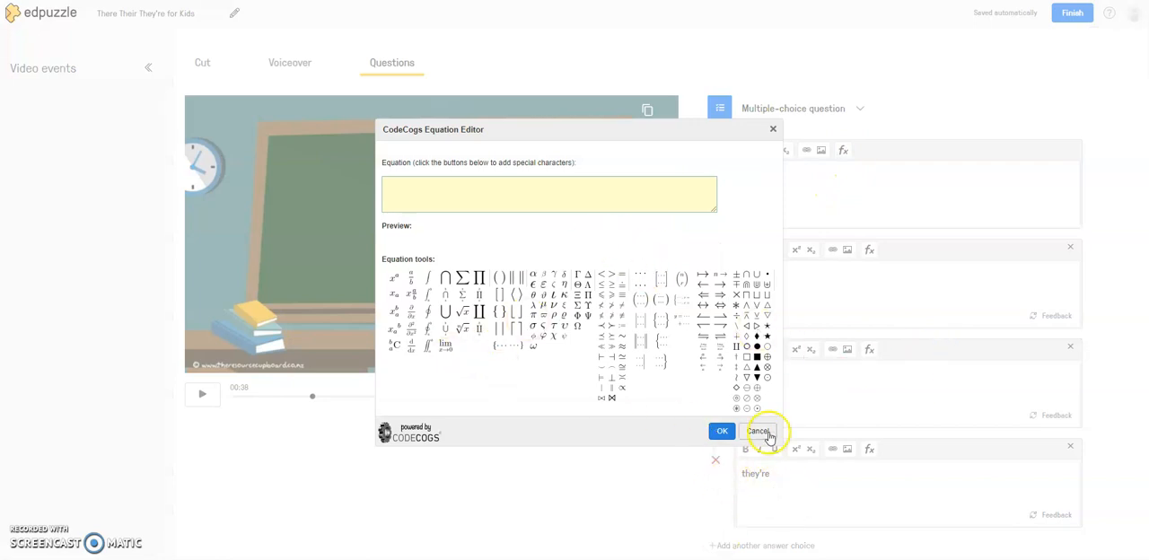
Mark 'there' as the correct answer and save the multiple-choice question
{"action": "left_click", "coordinate": [757, 431]}
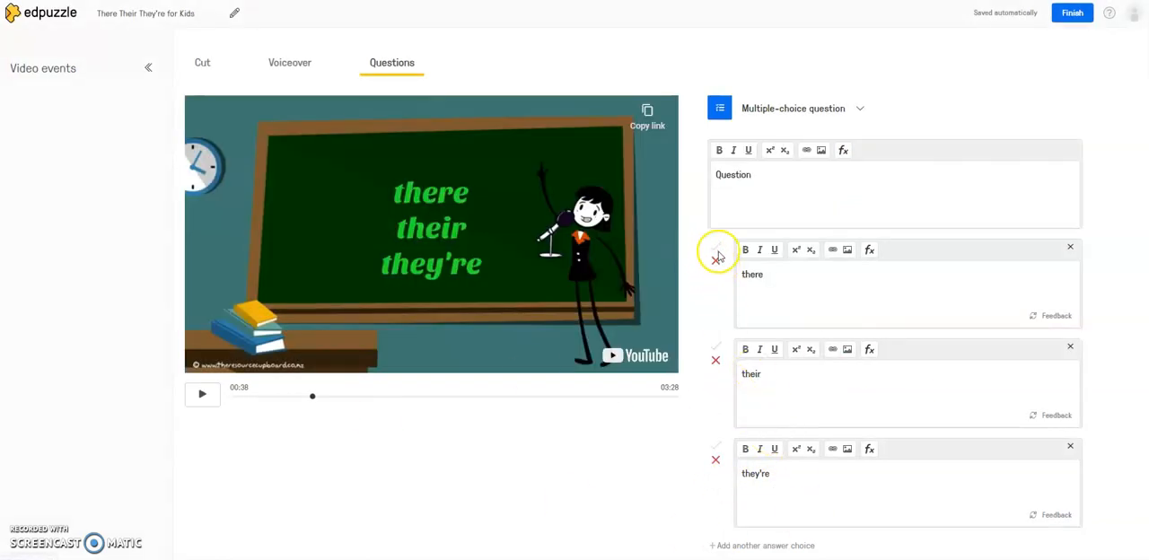
{"action": "left_click", "coordinate": [714, 249]}
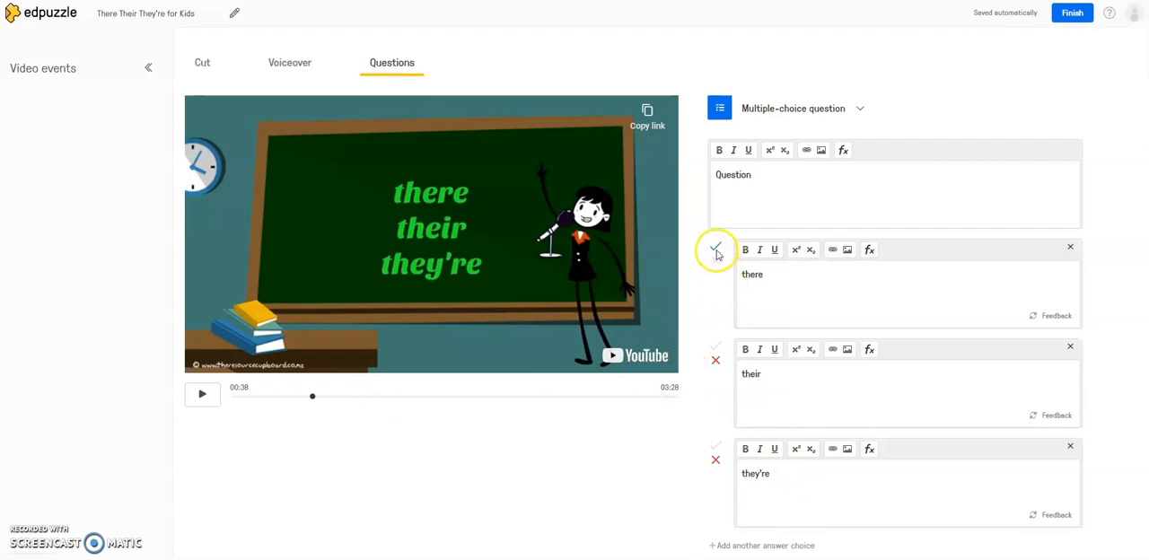
{"action": "left_click", "coordinate": [715, 250]}
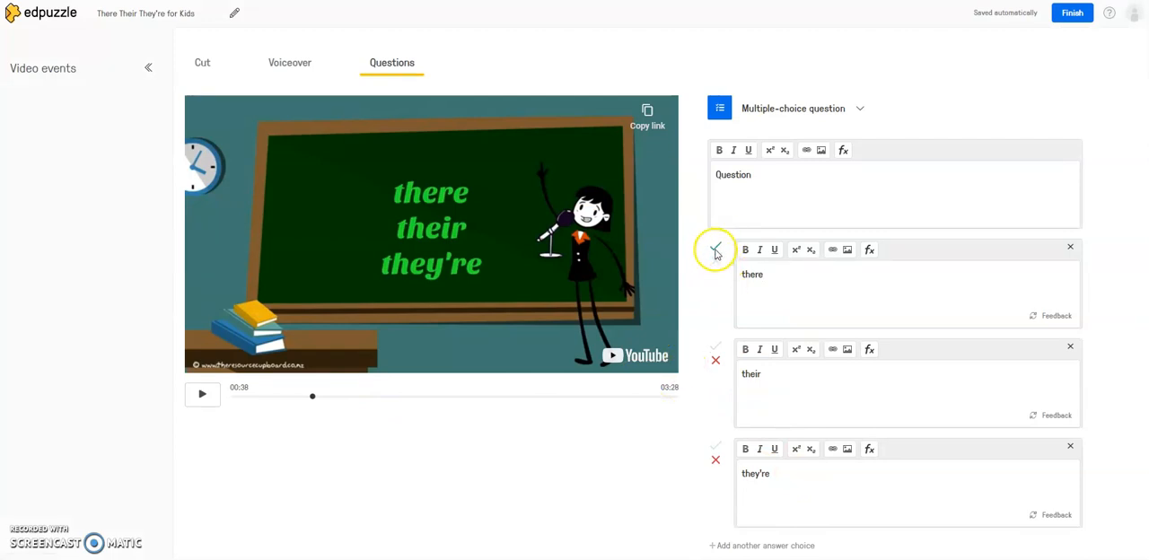
{"action": "left_click", "coordinate": [715, 246]}
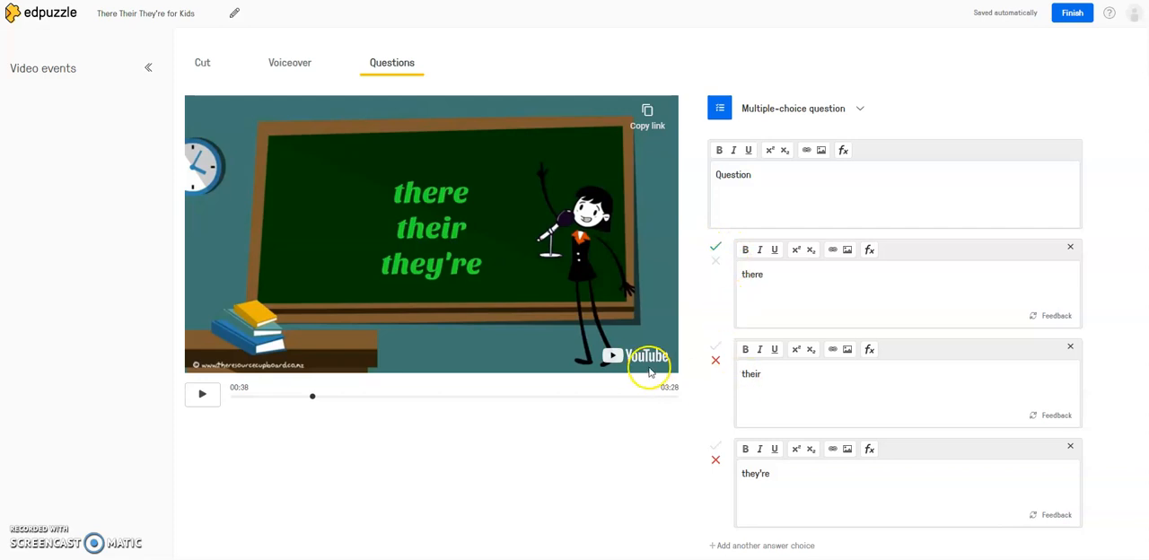
{"action": "scroll", "scroll_direction": "down", "scroll_amount": 3}
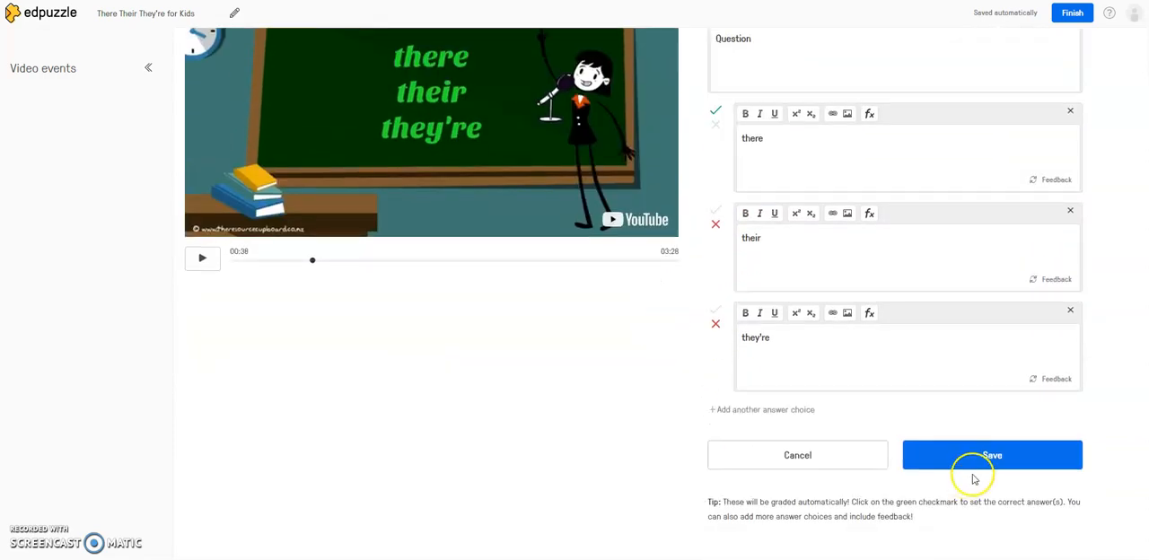
{"action": "left_click", "coordinate": [991, 456]}
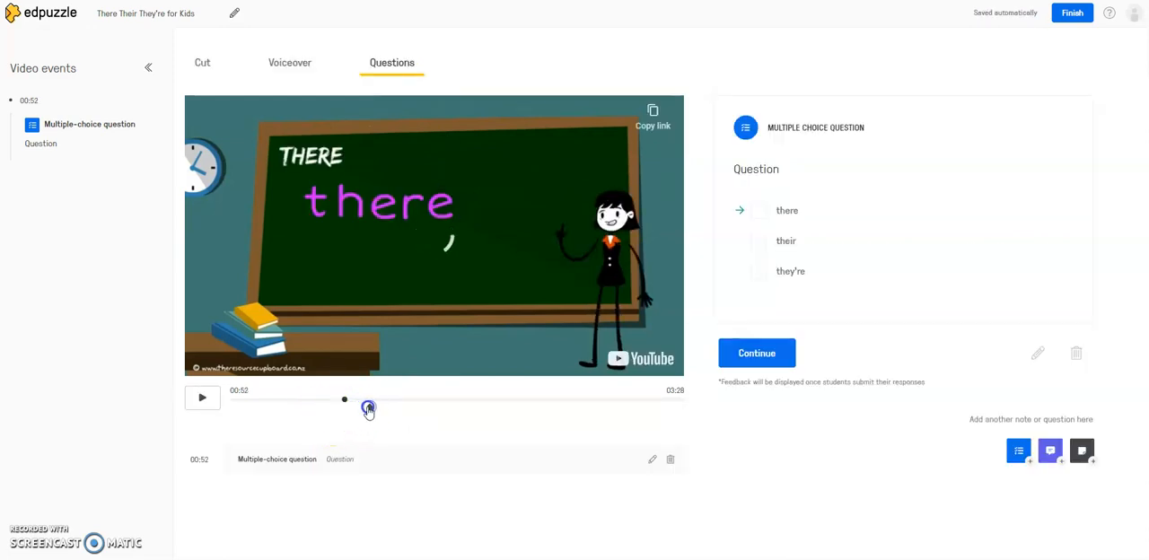
Scrub and play the timeline, then move the playhead back to about 00:41
{"action": "left_click_drag", "start_coordinate": [345, 399], "coordinate": [377, 402]}
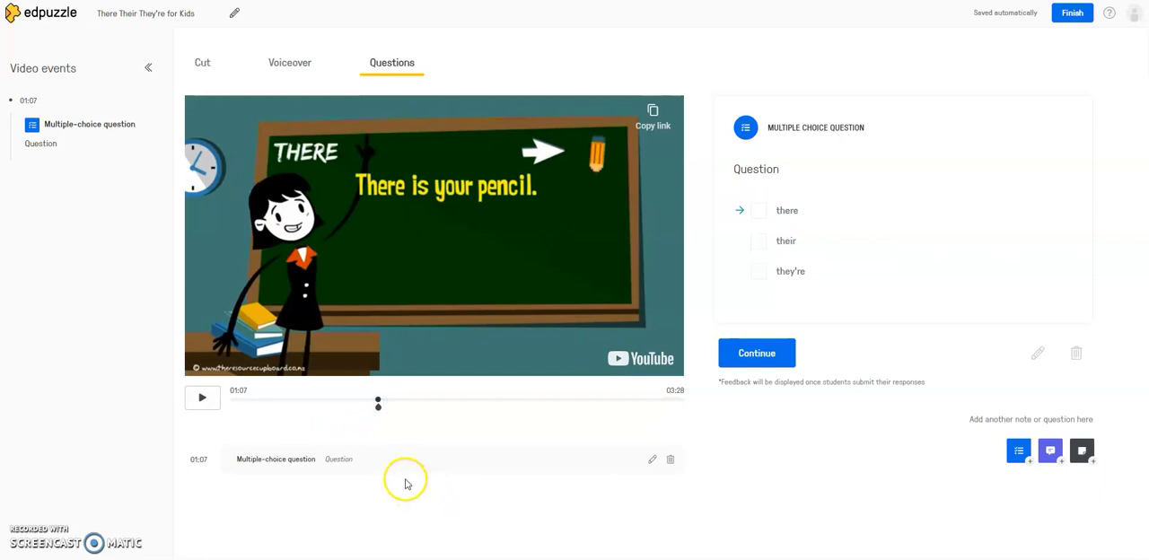
{"action": "mouse_move", "coordinate": [404, 386]}
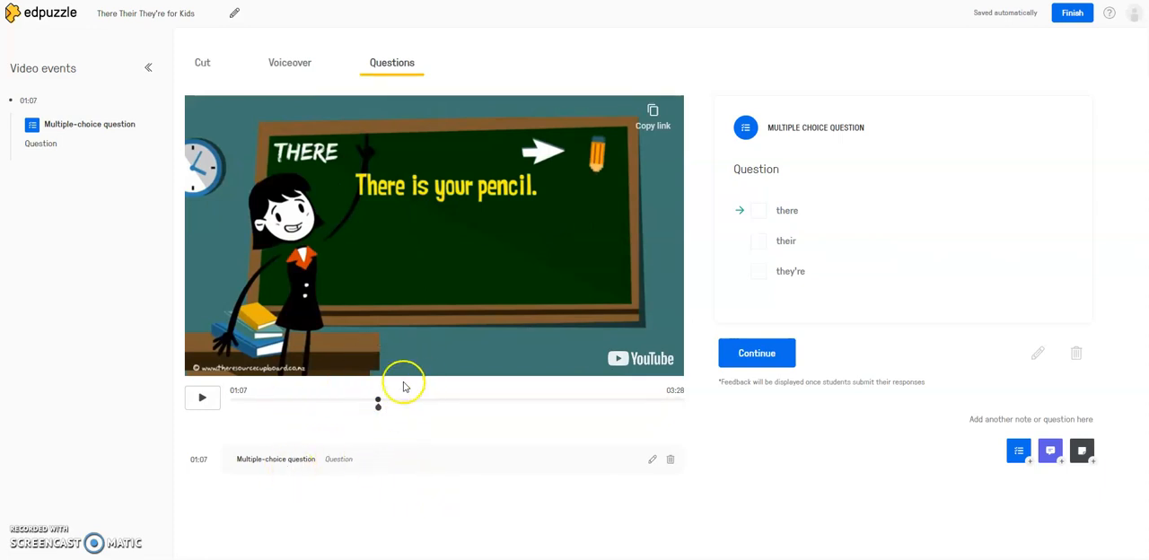
{"action": "left_click", "coordinate": [402, 398]}
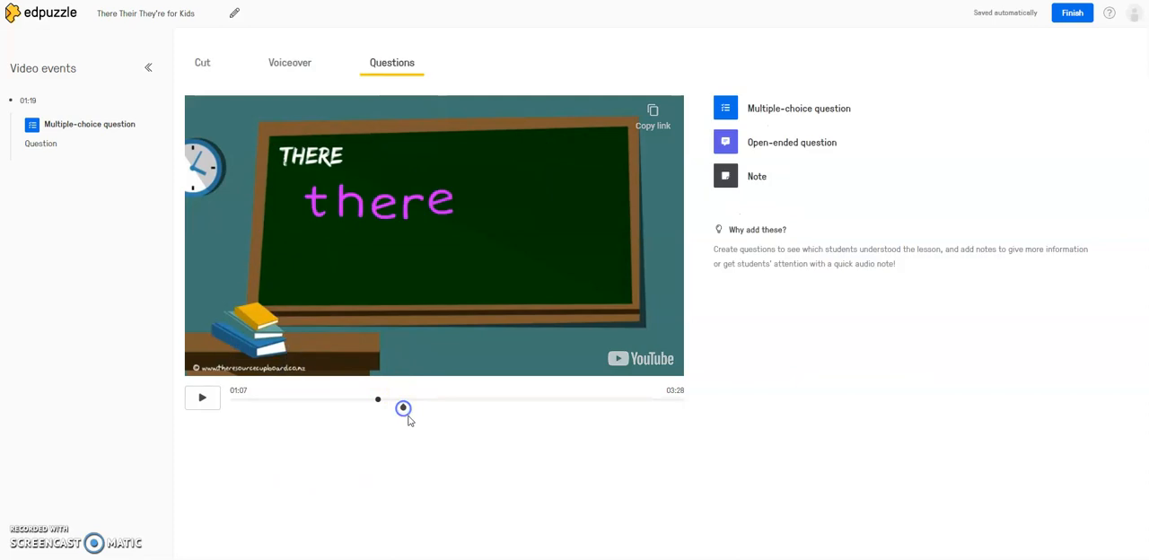
{"action": "left_click", "coordinate": [202, 399]}
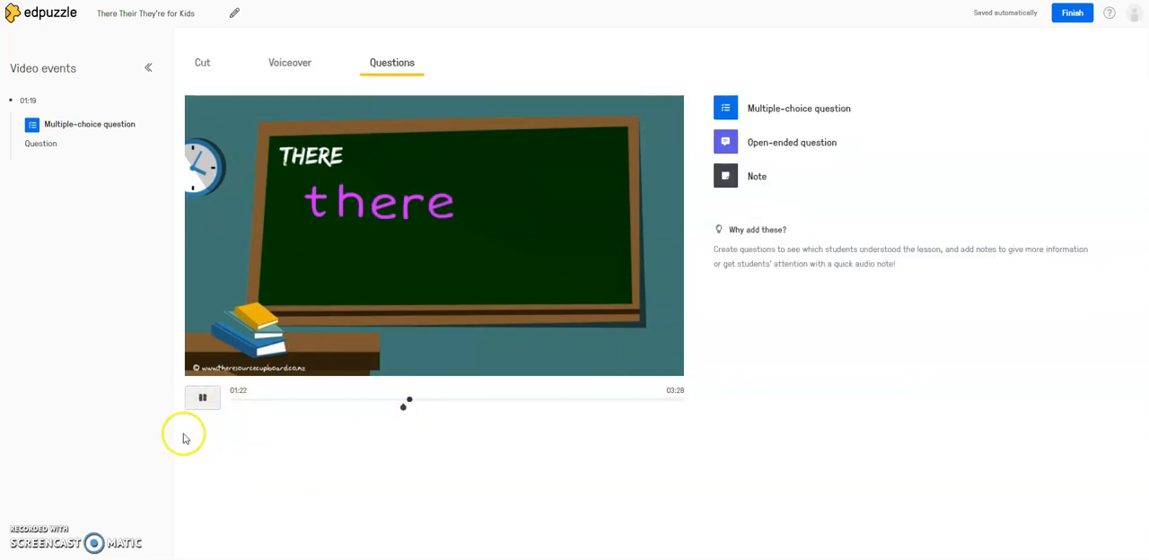
{"action": "left_click", "coordinate": [201, 398]}
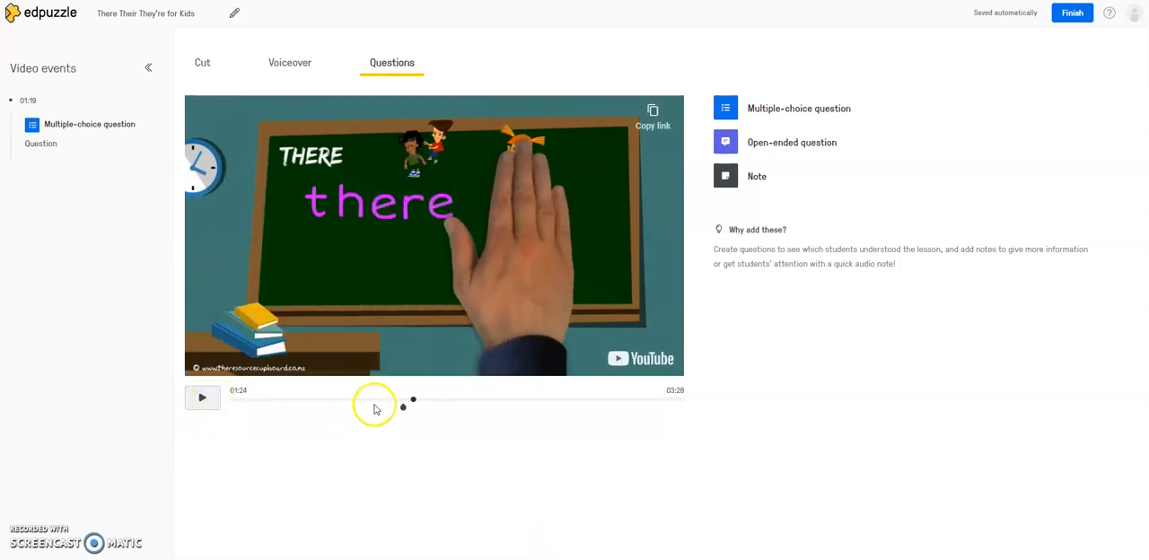
{"action": "mouse_move", "coordinate": [415, 402]}
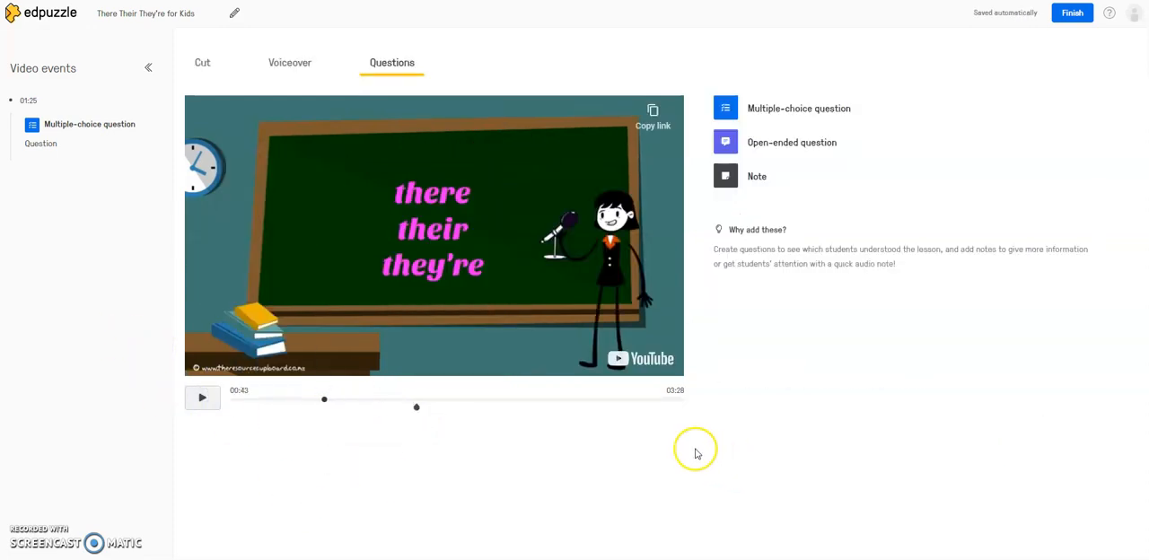
{"action": "mouse_move", "coordinate": [434, 406]}
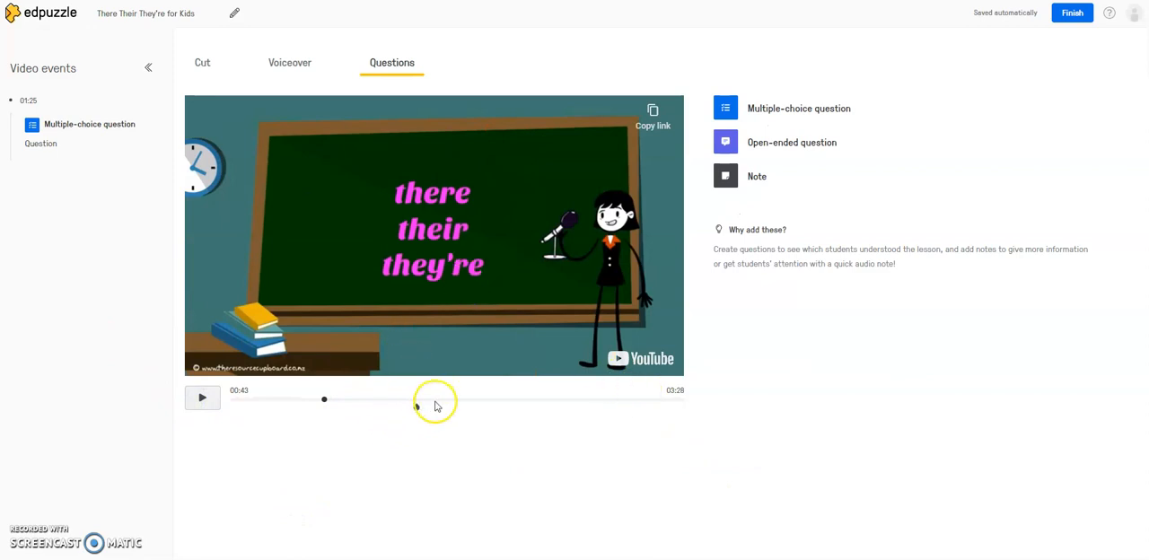
{"action": "left_click_drag", "start_coordinate": [417, 406], "coordinate": [323, 399]}
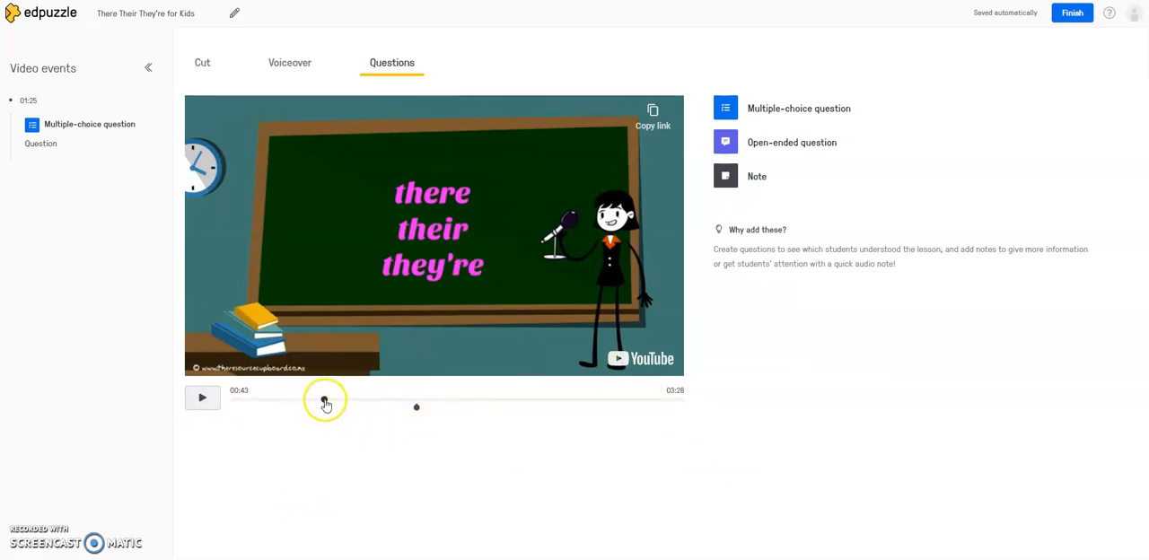
{"action": "left_click_drag", "start_coordinate": [325, 399], "coordinate": [456, 398]}
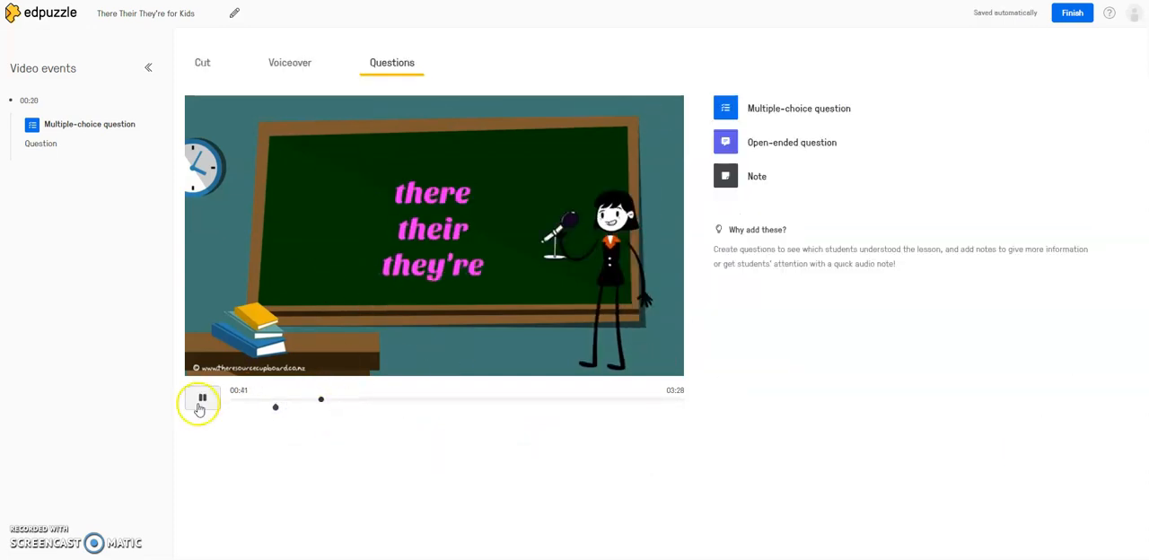
Add an open-ended question at 00:42: 'Provide a sample sentence where you would use the word their'
{"action": "left_click", "coordinate": [202, 399]}
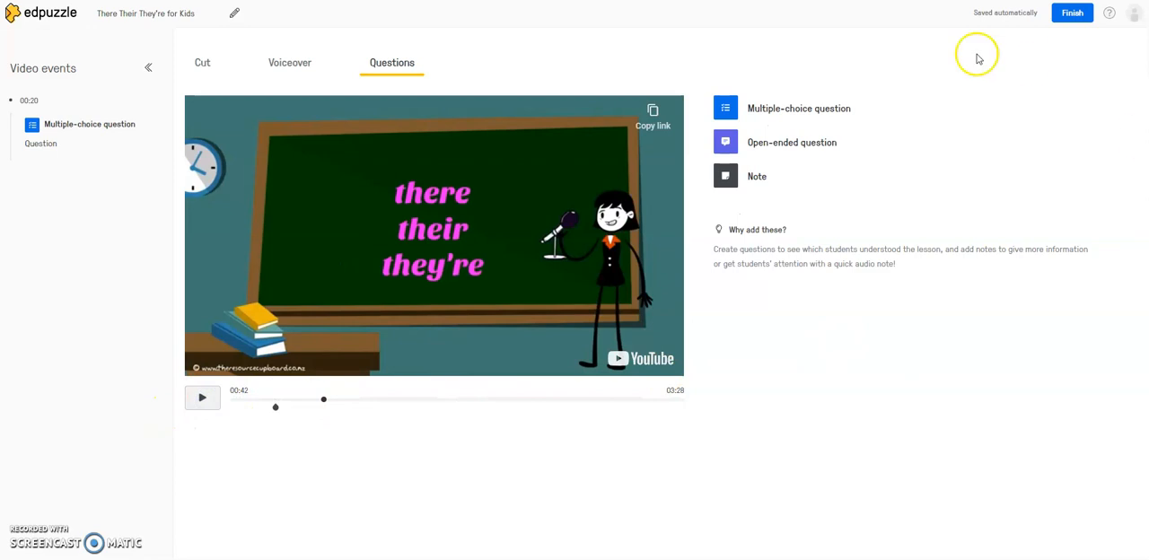
{"action": "mouse_move", "coordinate": [736, 144]}
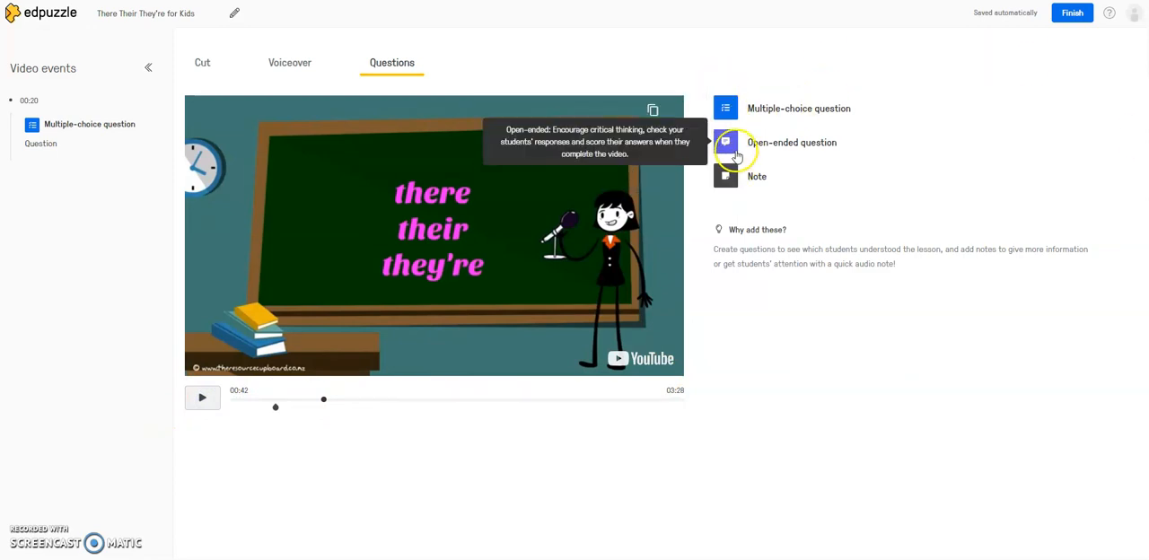
{"action": "left_click", "coordinate": [790, 144]}
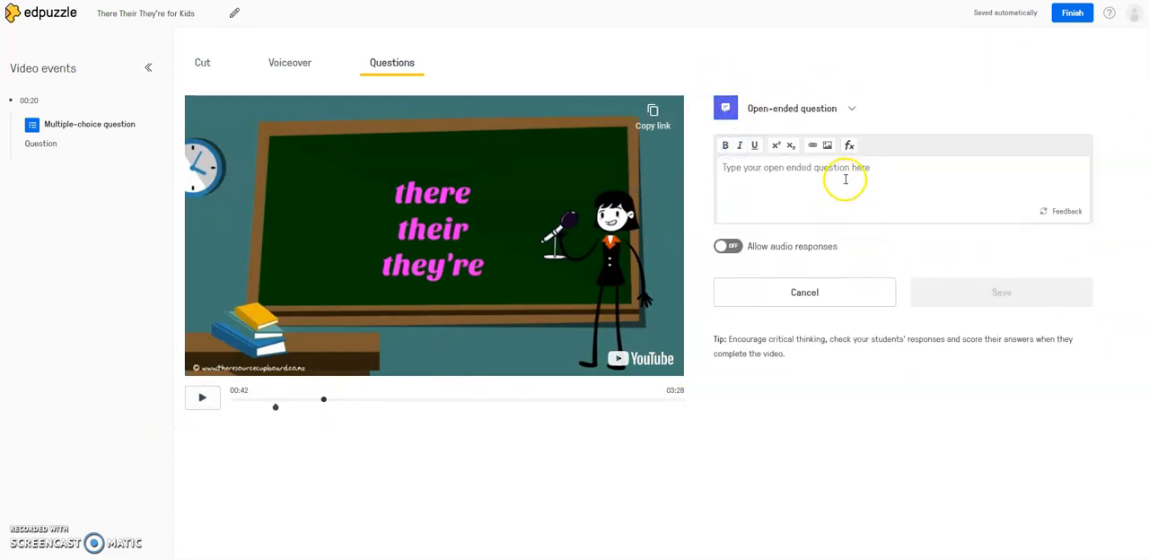
{"action": "mouse_move", "coordinate": [891, 188]}
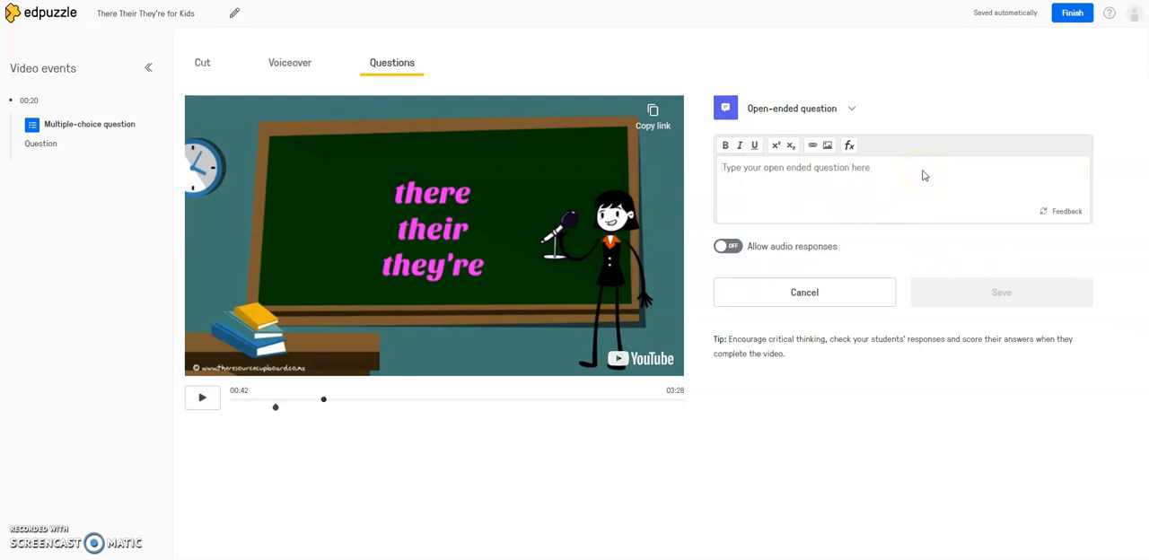
{"action": "left_click", "coordinate": [809, 167]}
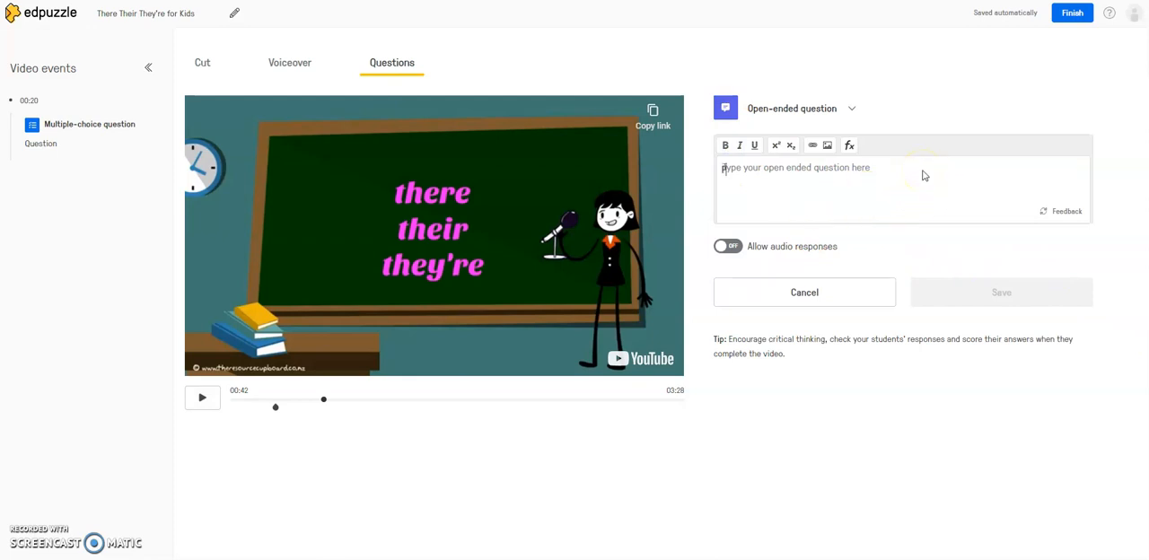
{"action": "type", "text": "Provide a"}
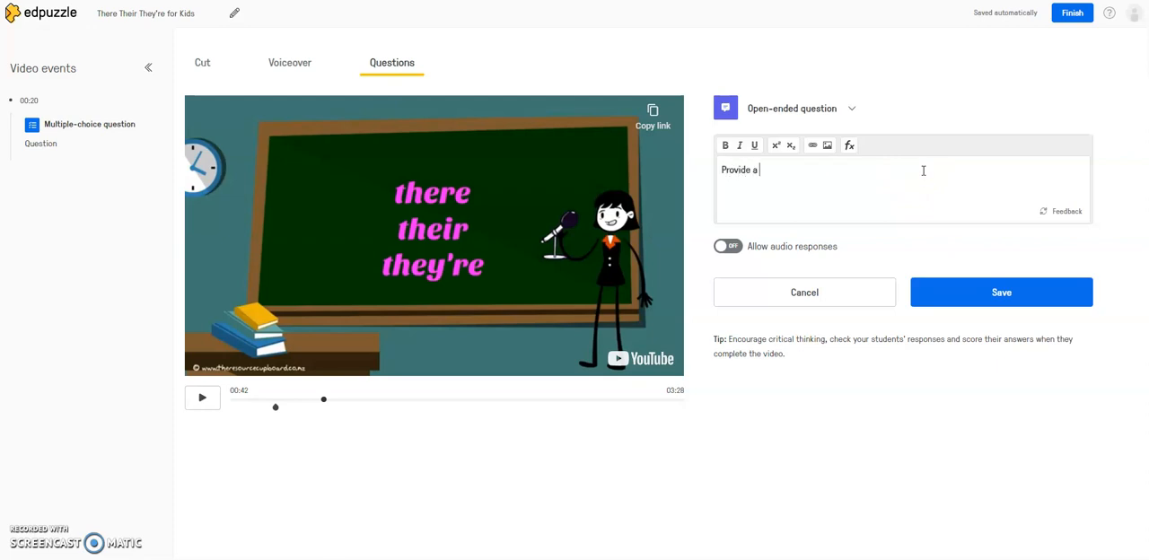
{"action": "type", "text": "sample sentence where"}
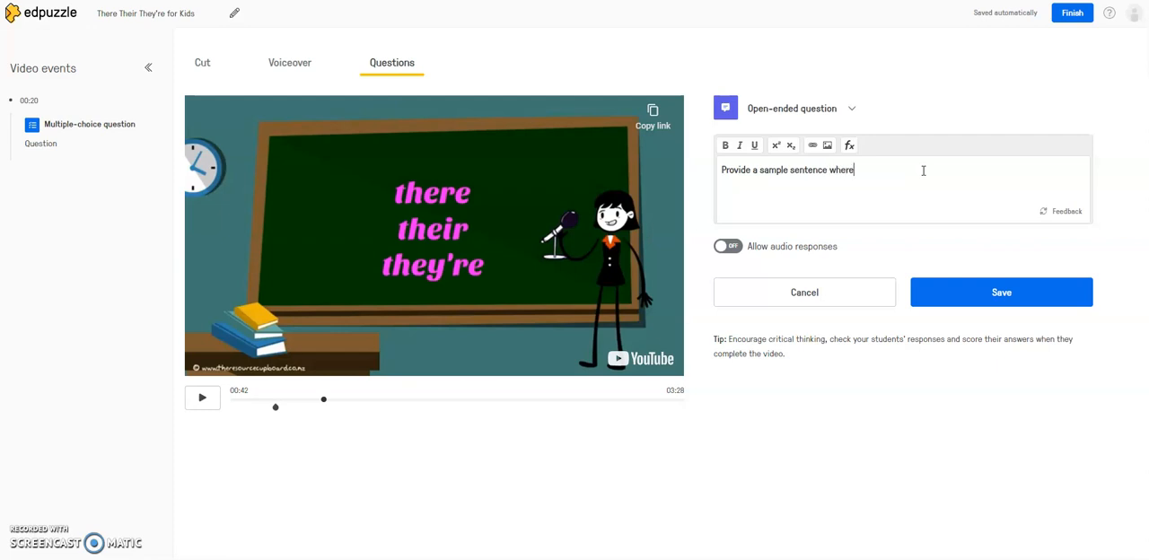
{"action": "type", "text": "you would use the word"}
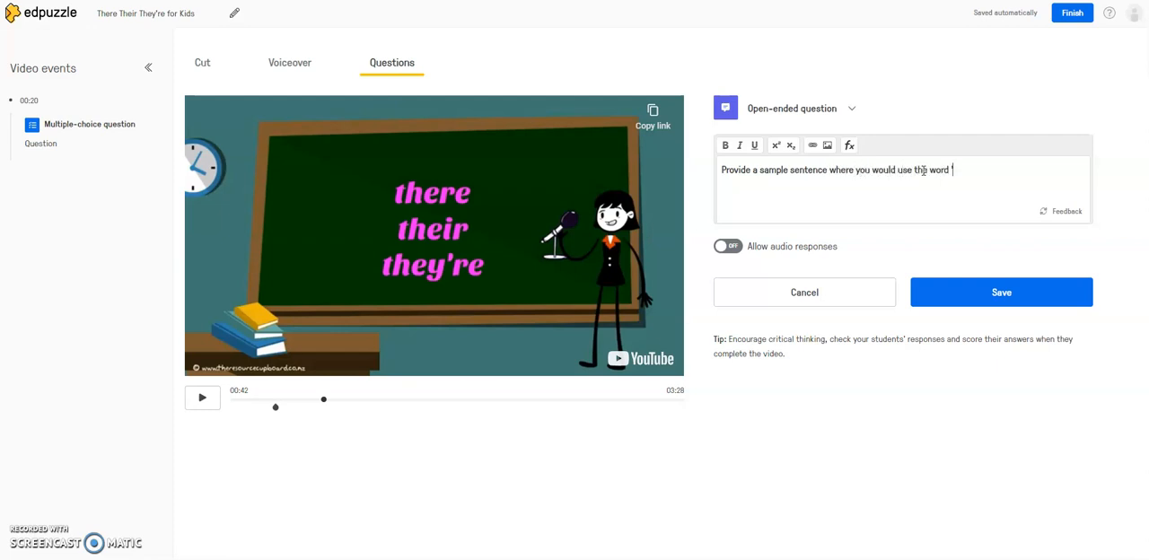
{"action": "type", "text": "'their"}
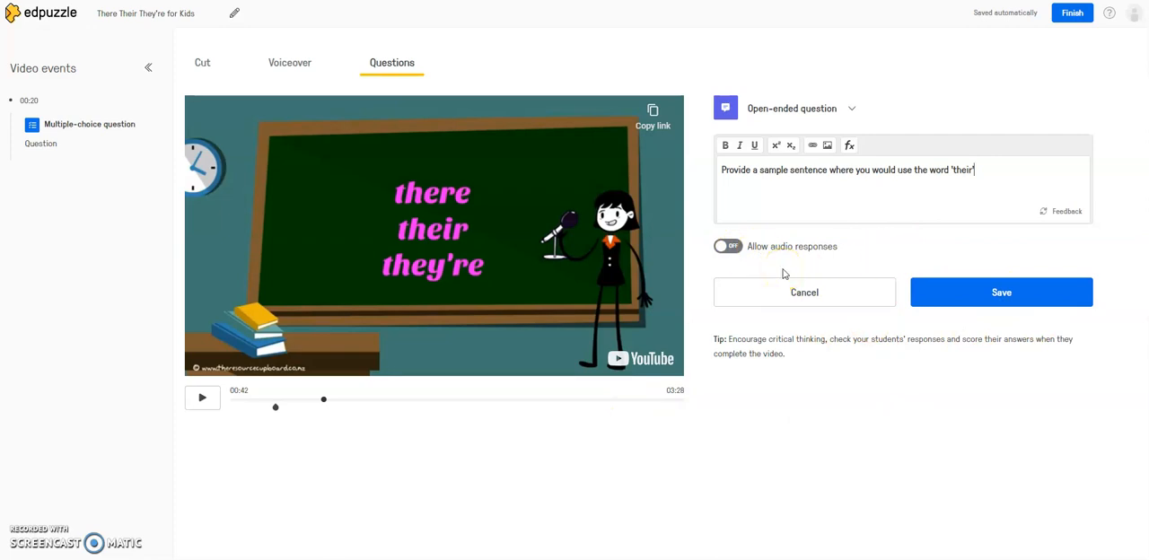
{"action": "mouse_move", "coordinate": [844, 350]}
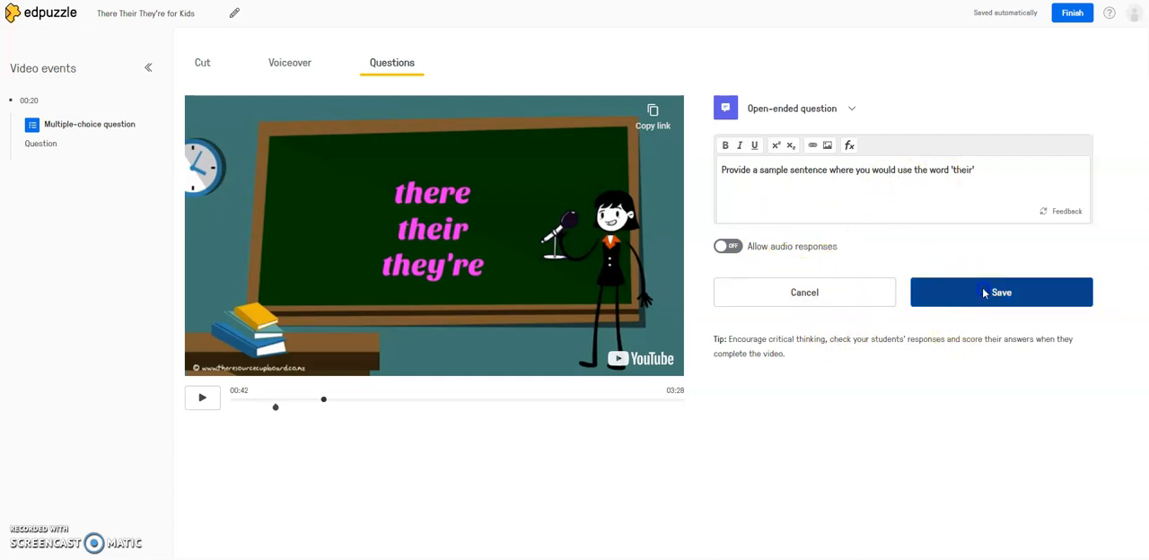
{"action": "left_click", "coordinate": [1002, 291]}
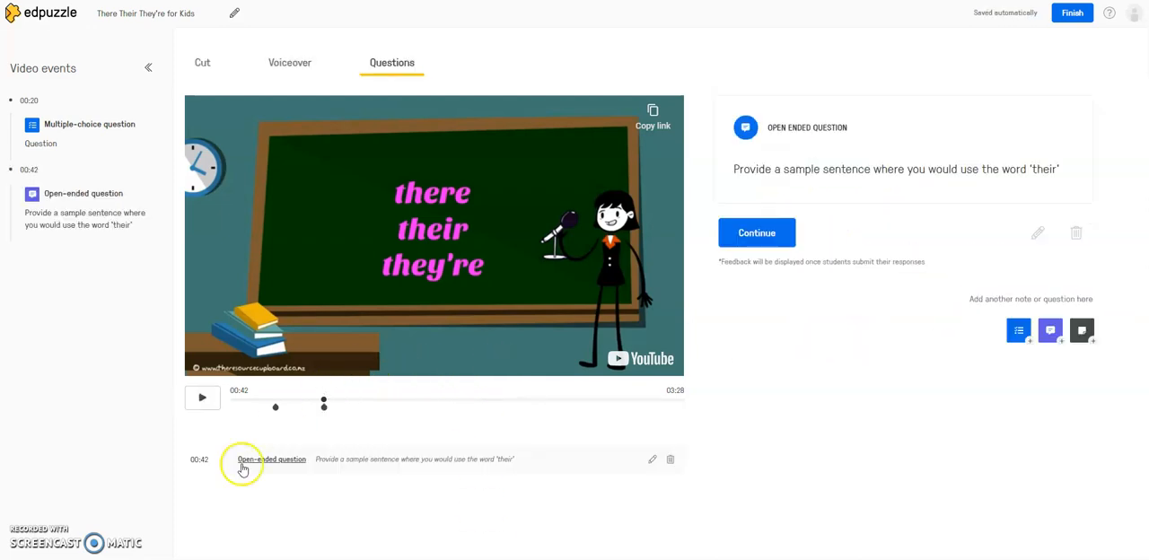
{"action": "mouse_move", "coordinate": [216, 359]}
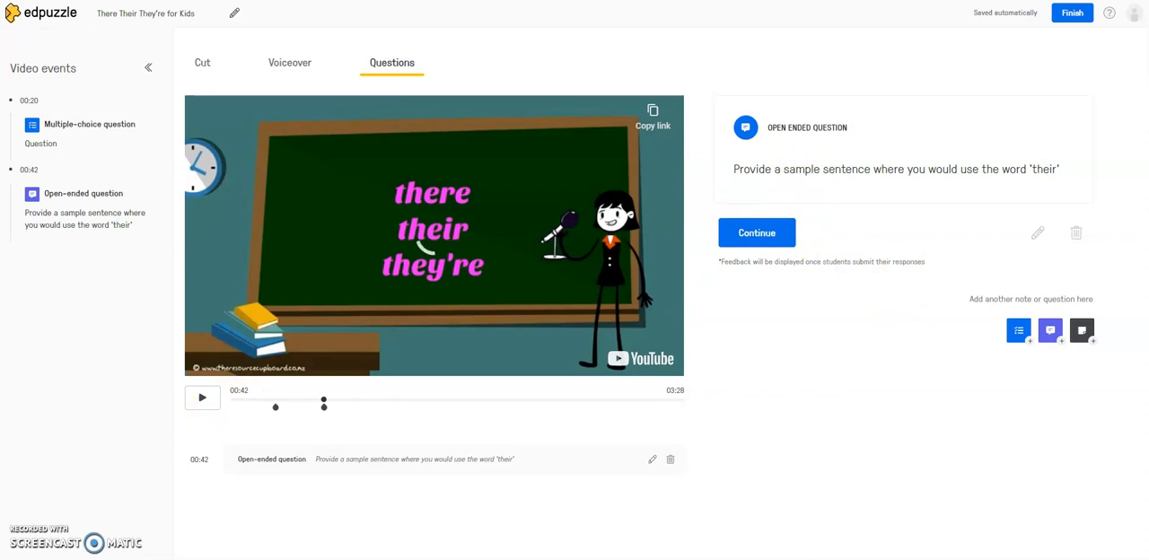
{"action": "left_click", "coordinate": [201, 399]}
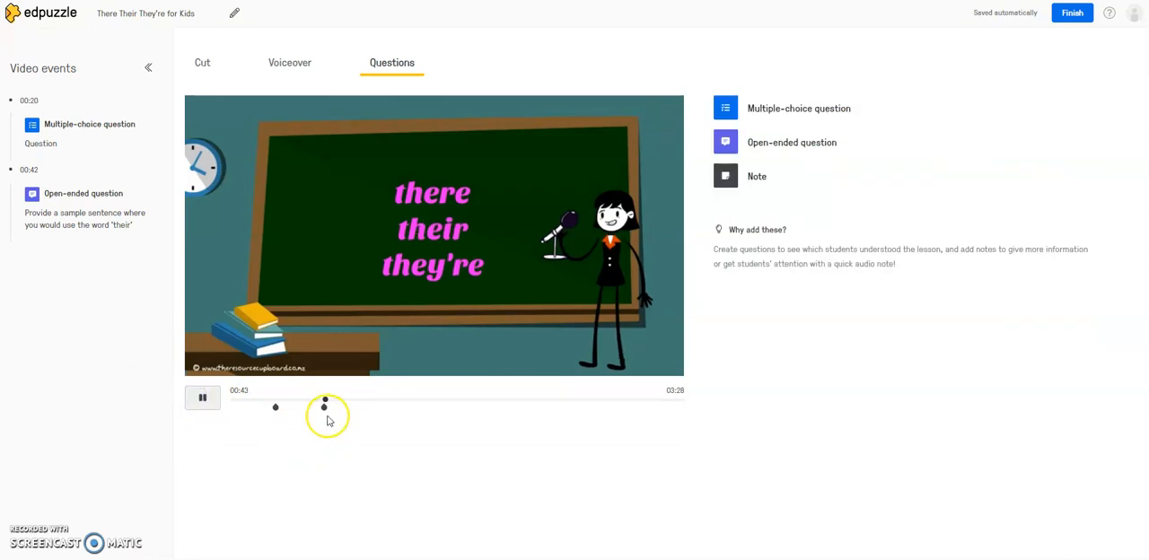
{"action": "left_click", "coordinate": [201, 399]}
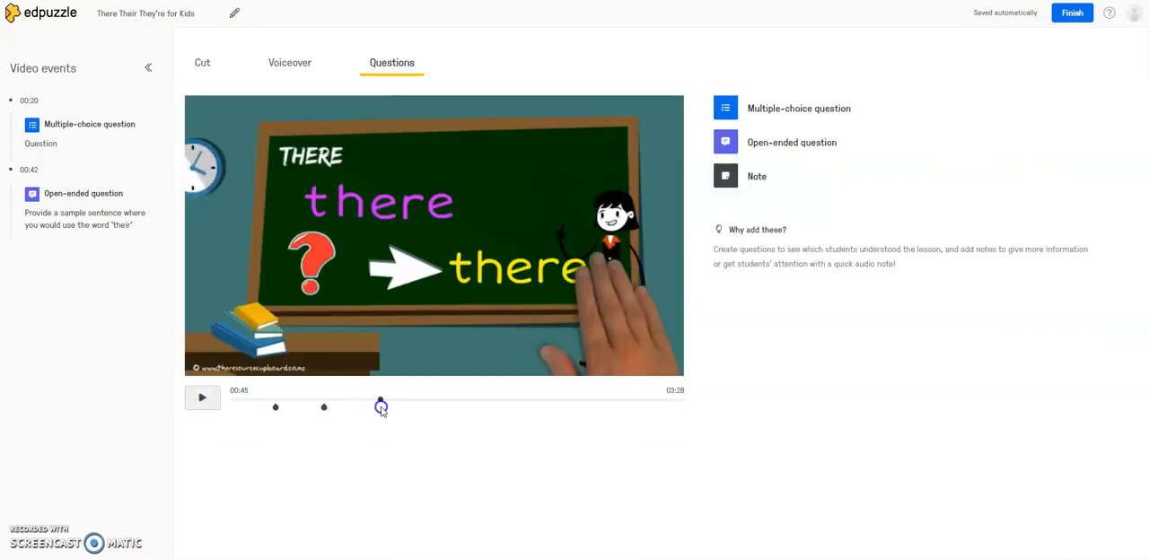
{"action": "left_click", "coordinate": [201, 399]}
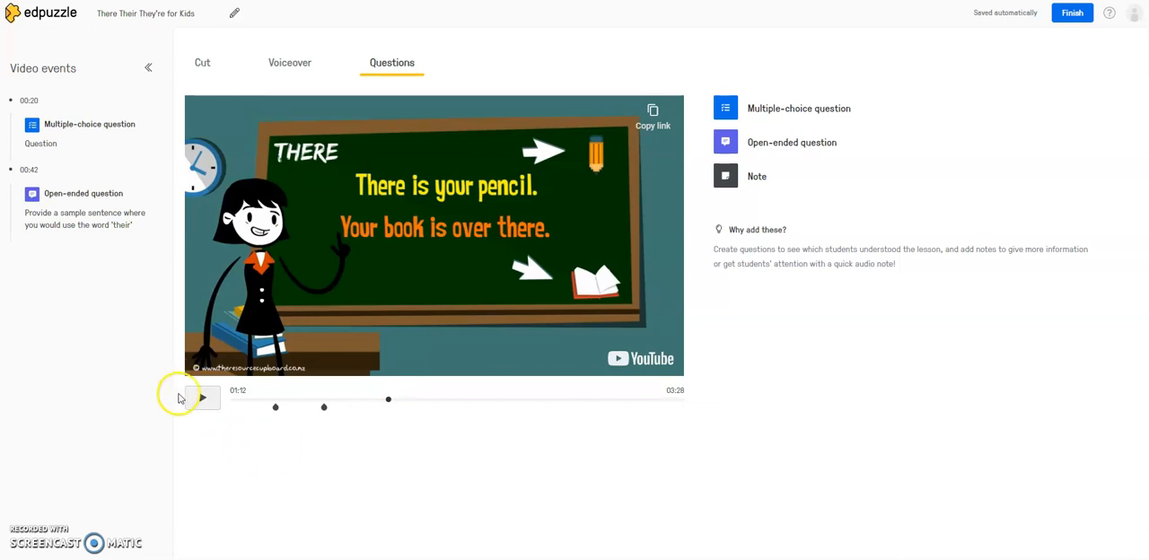
{"action": "mouse_move", "coordinate": [777, 124]}
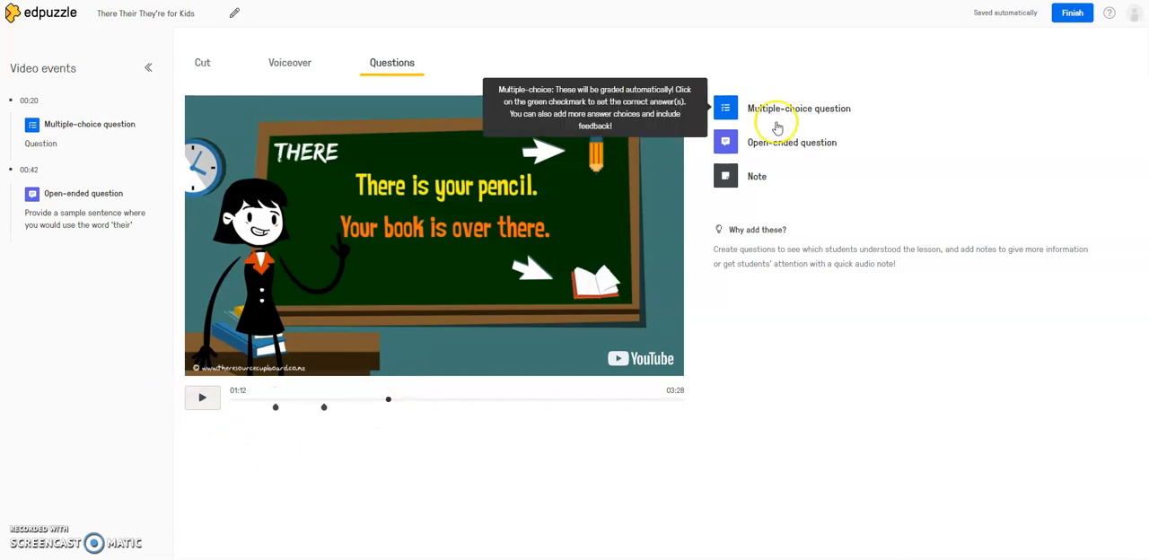
{"action": "mouse_move", "coordinate": [758, 512]}
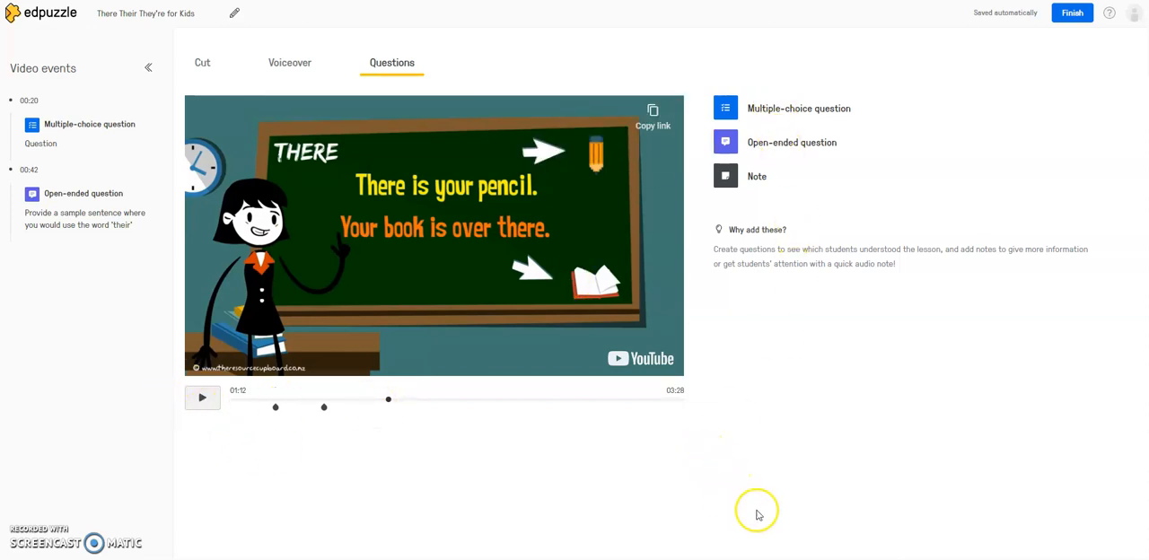
{"action": "mouse_move", "coordinate": [998, 16]}
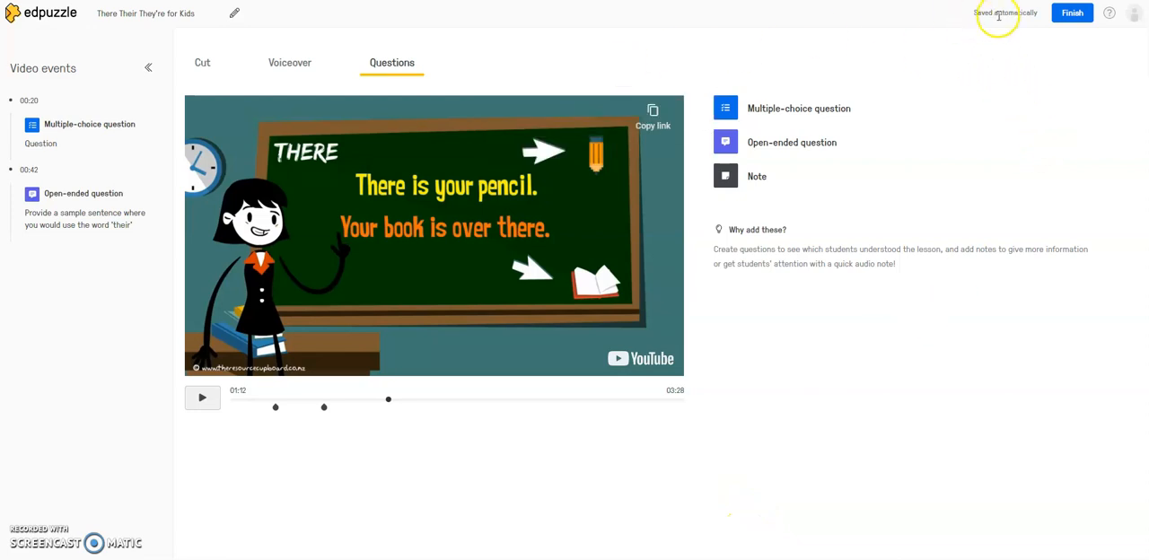
{"action": "mouse_move", "coordinate": [968, 334]}
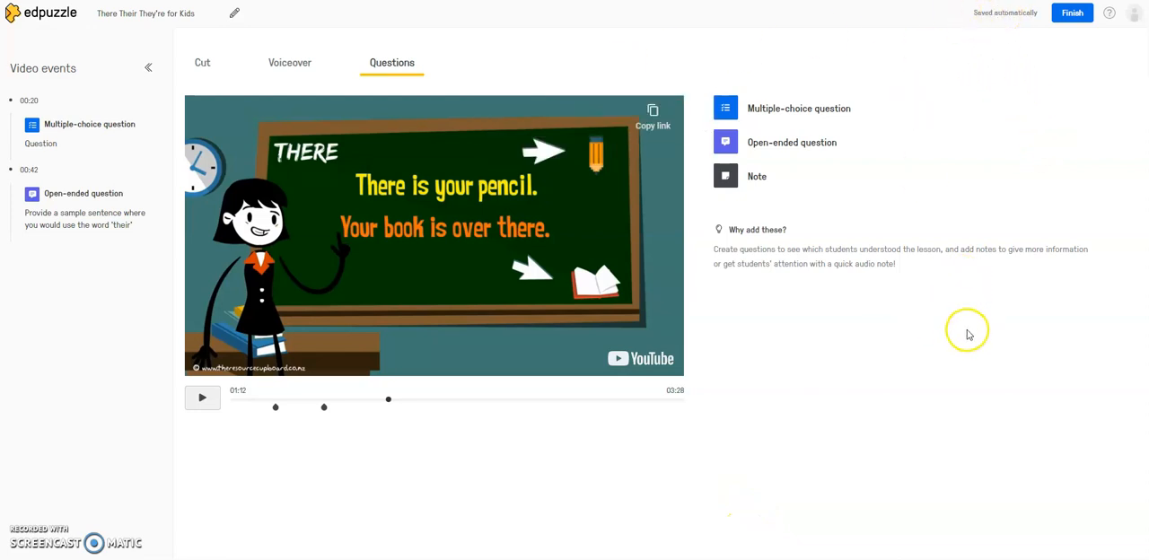
{"action": "mouse_move", "coordinate": [843, 387]}
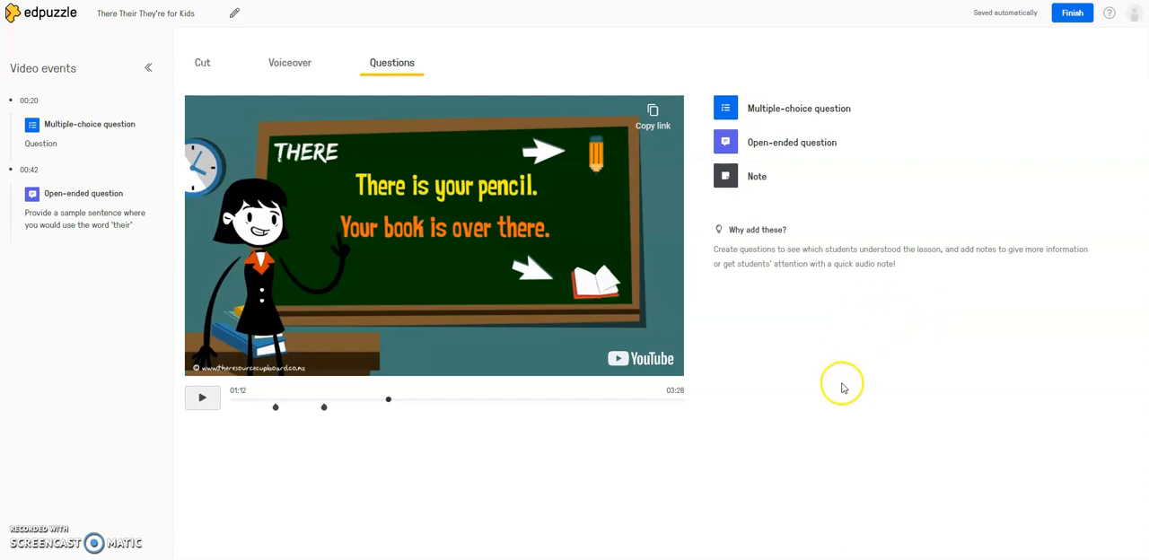
{"action": "mouse_move", "coordinate": [817, 373]}
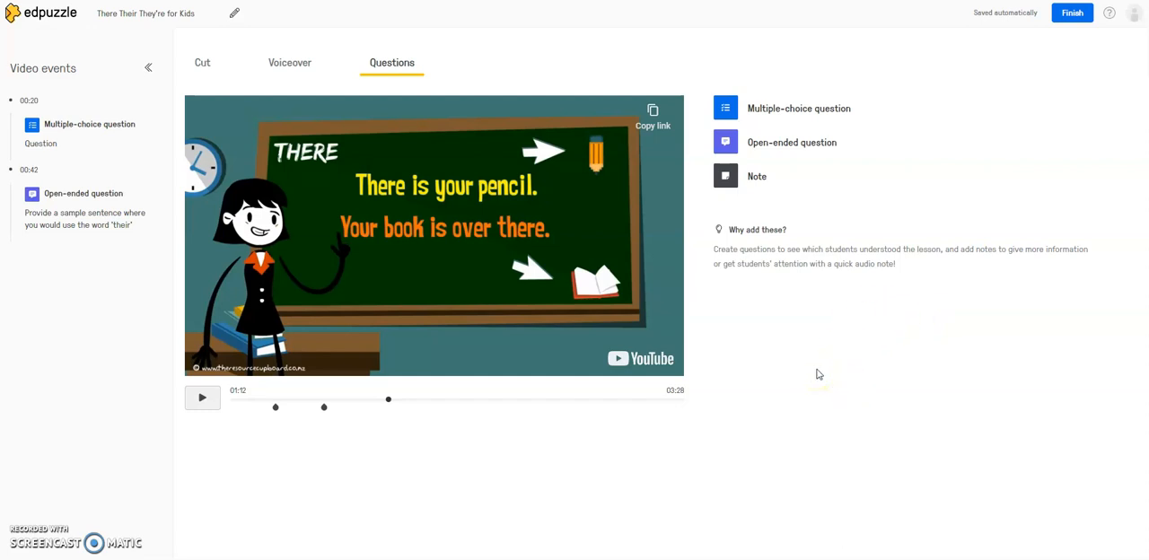
{"action": "mouse_move", "coordinate": [811, 359]}
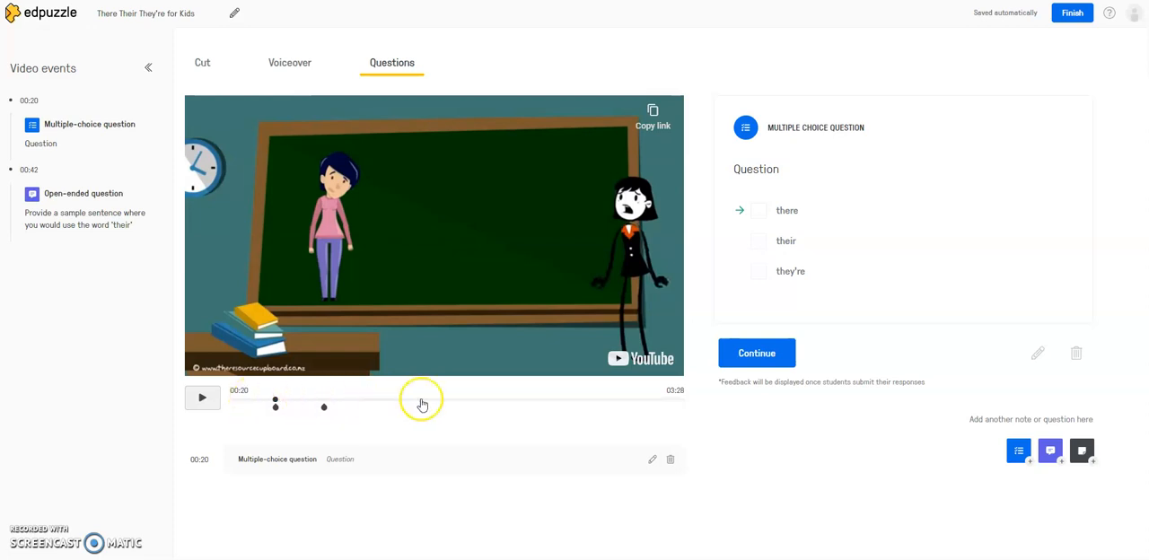
{"action": "mouse_move", "coordinate": [277, 528]}
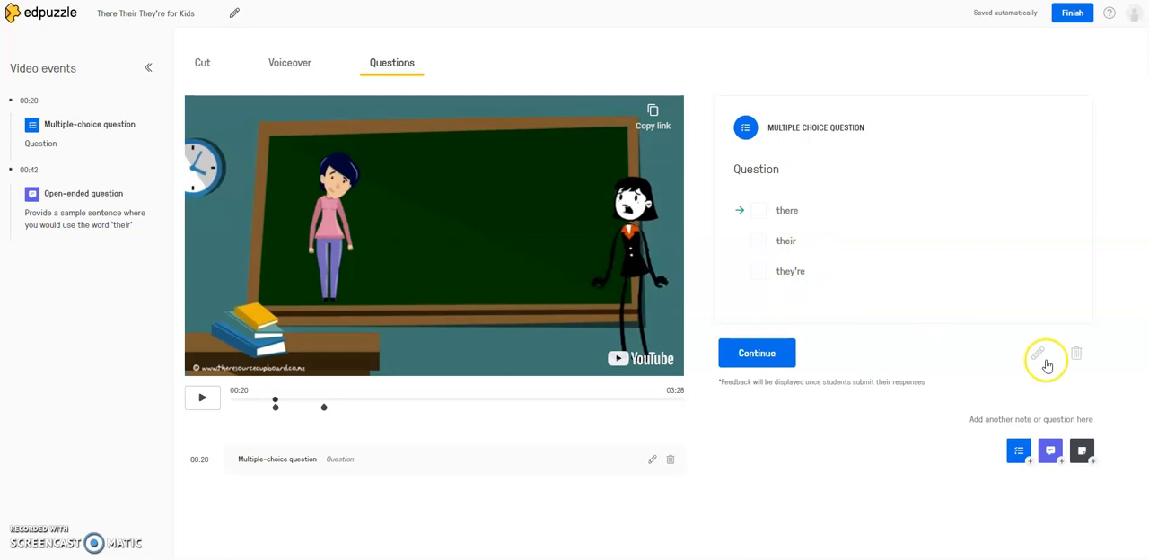
{"action": "mouse_move", "coordinate": [1038, 356]}
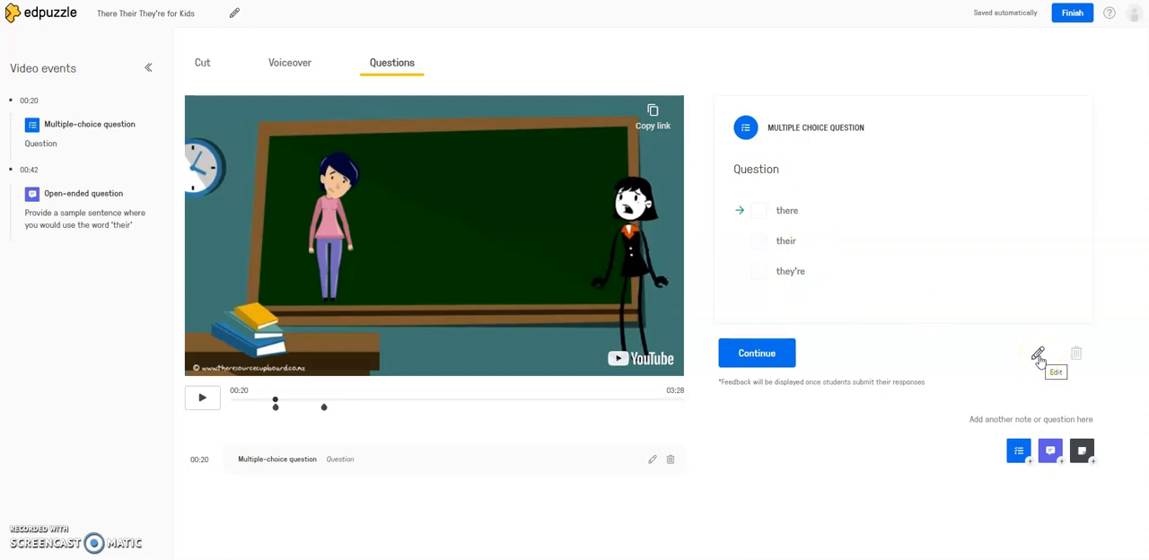
{"action": "mouse_move", "coordinate": [1078, 352]}
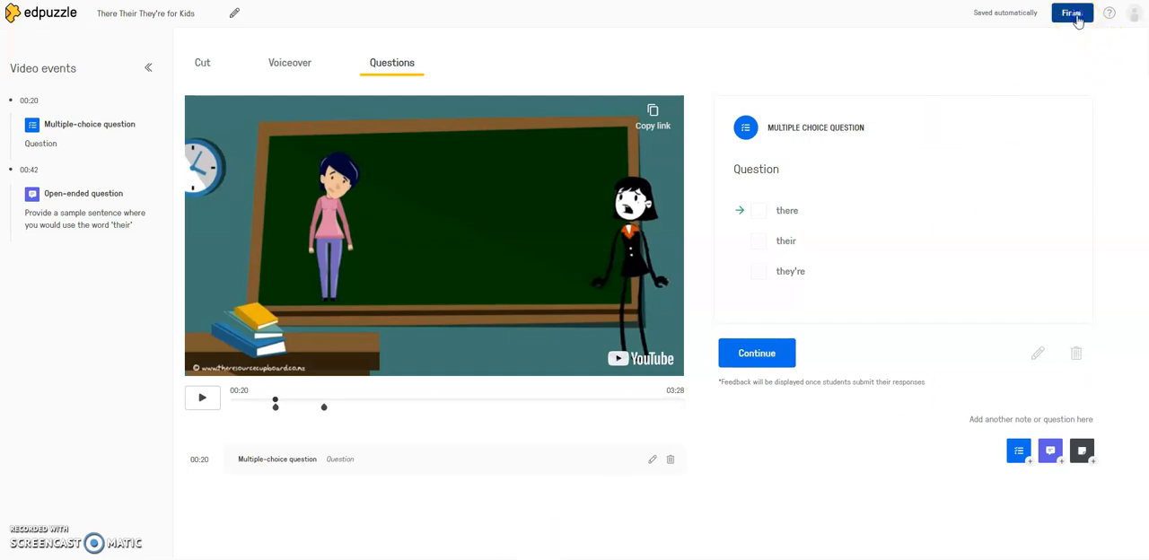
Finish editing and navigate to My Content, where the lesson is listed
{"action": "left_click", "coordinate": [1070, 13]}
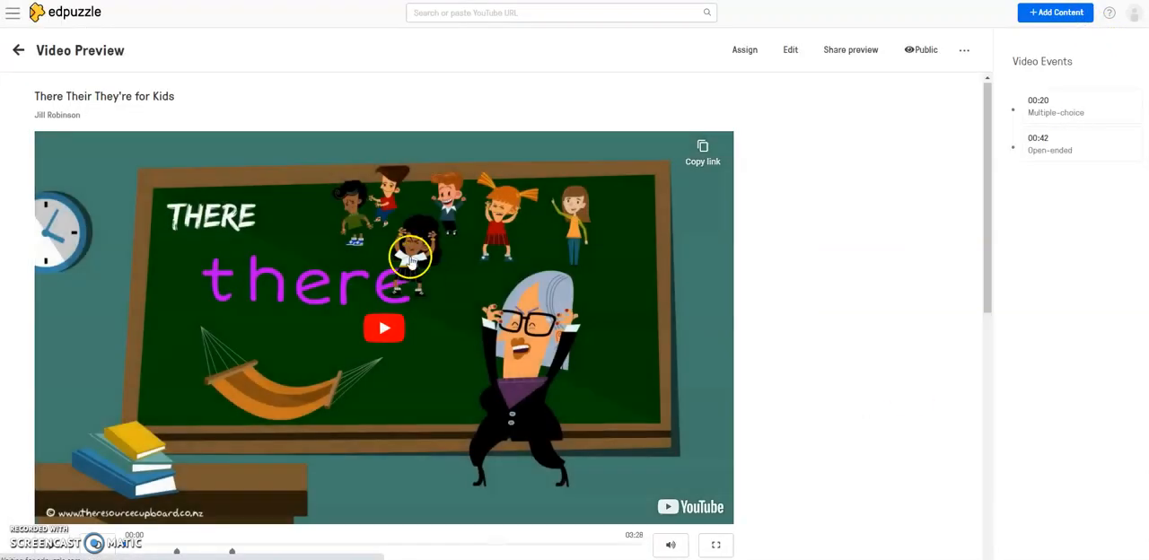
{"action": "scroll", "scroll_direction": "down", "scroll_amount": 3}
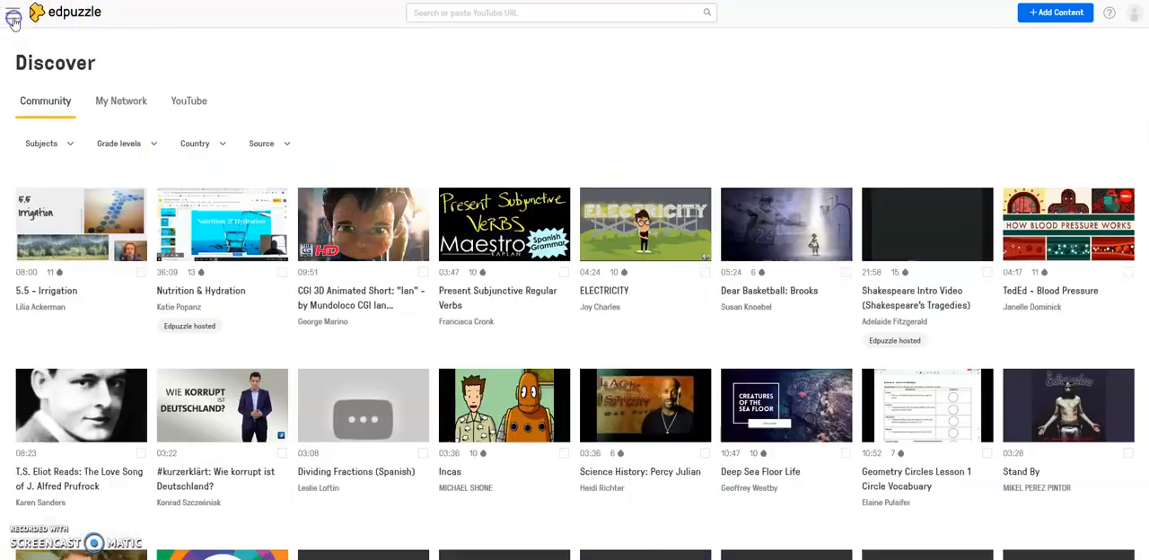
{"action": "left_click", "coordinate": [14, 13]}
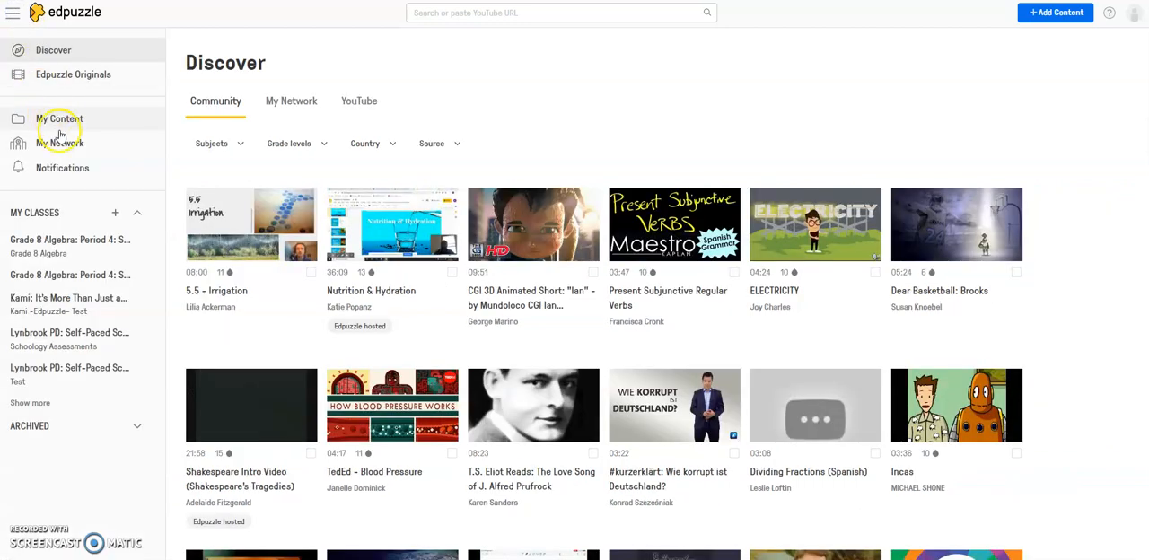
{"action": "left_click", "coordinate": [60, 118]}
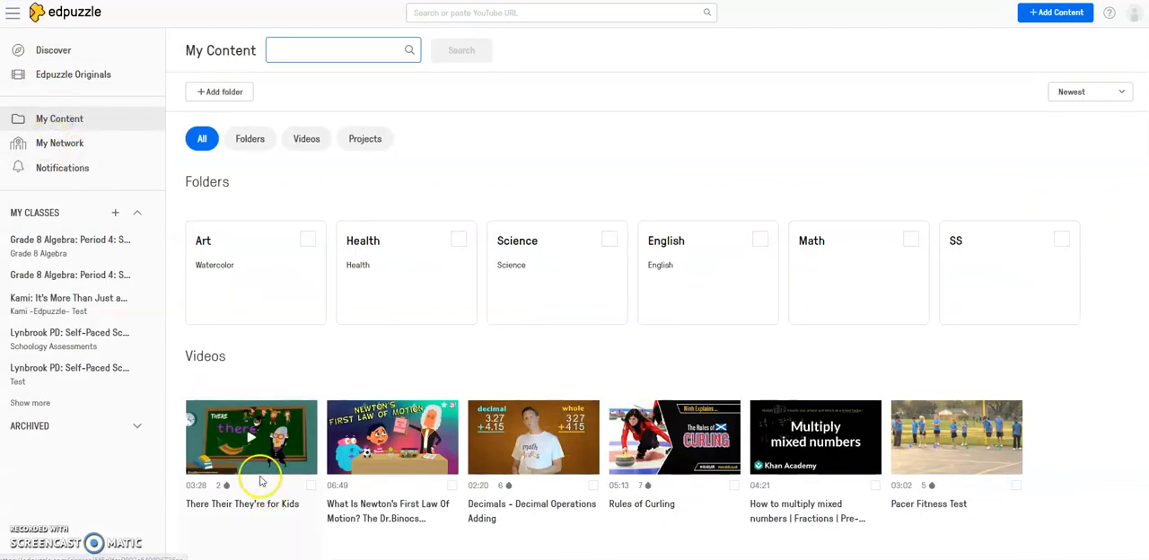
{"action": "mouse_move", "coordinate": [258, 492]}
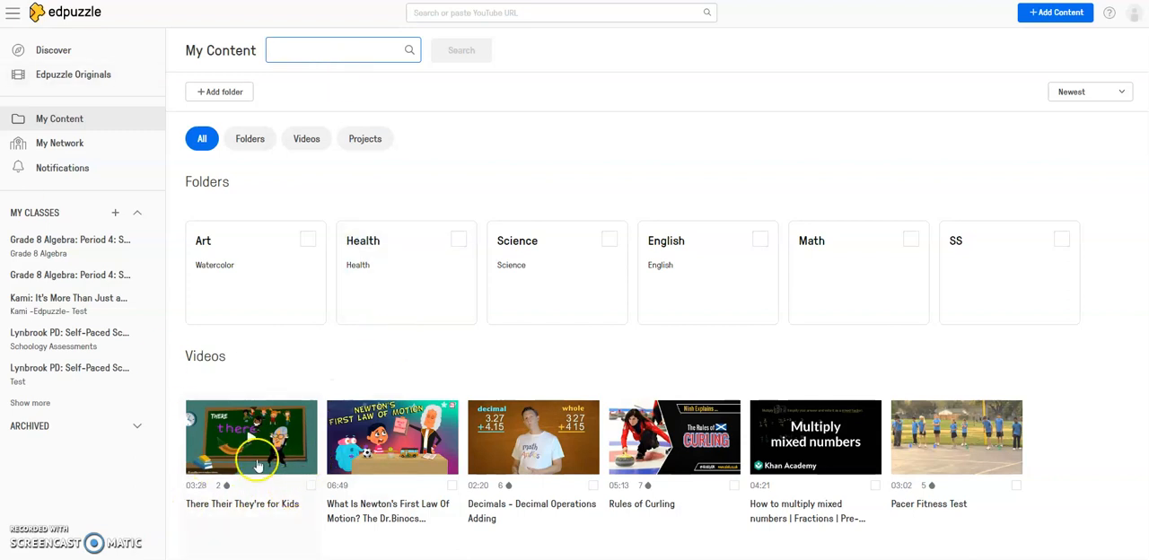
{"action": "mouse_move", "coordinate": [657, 58]}
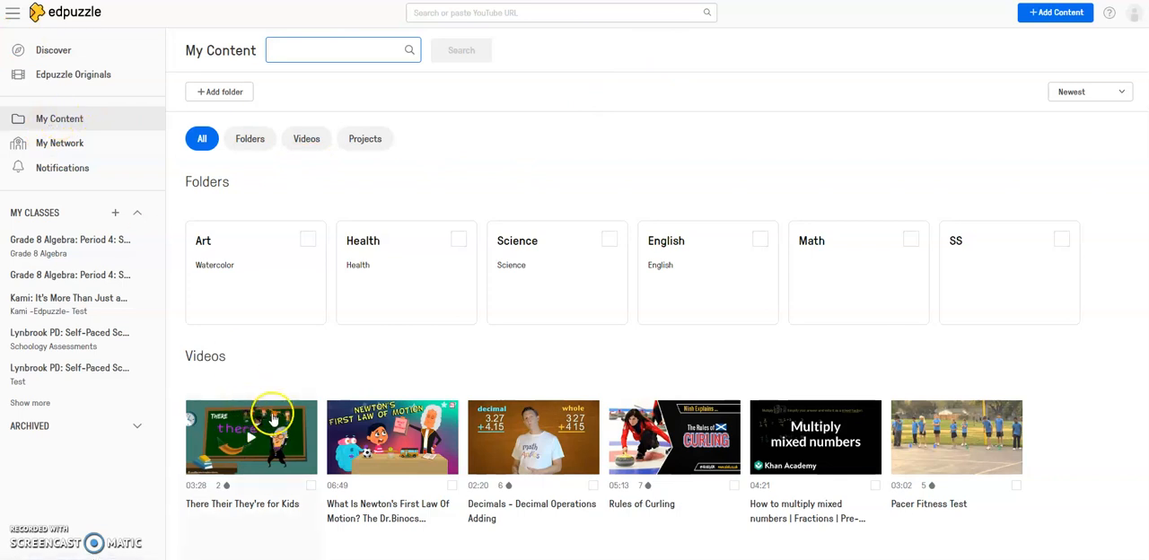
Reopen the There Their They're for Kids video in the editor, showing its Questions list
{"action": "left_click", "coordinate": [251, 439]}
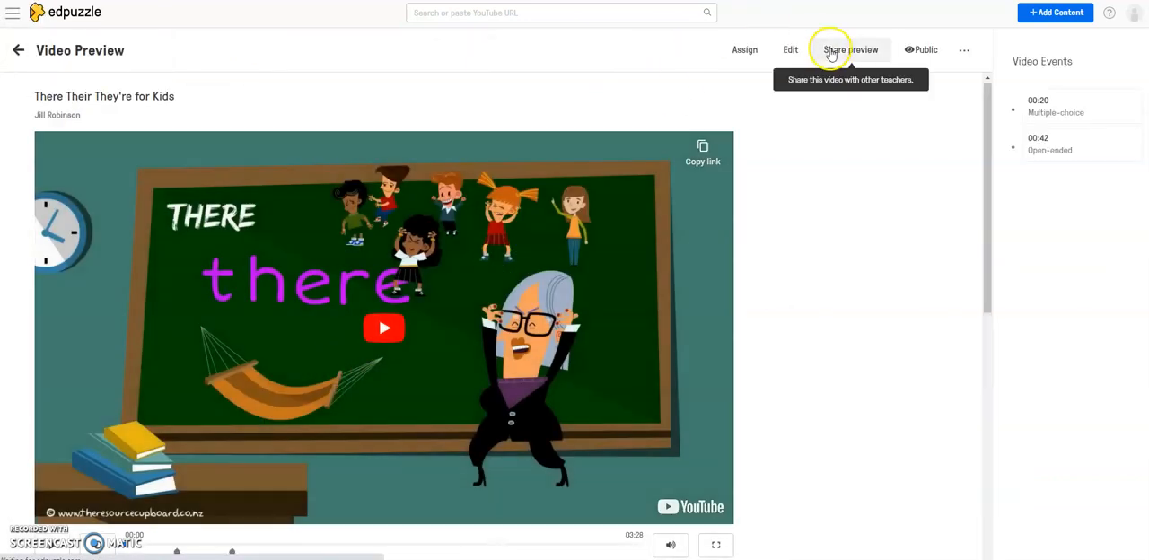
{"action": "mouse_move", "coordinate": [643, 75]}
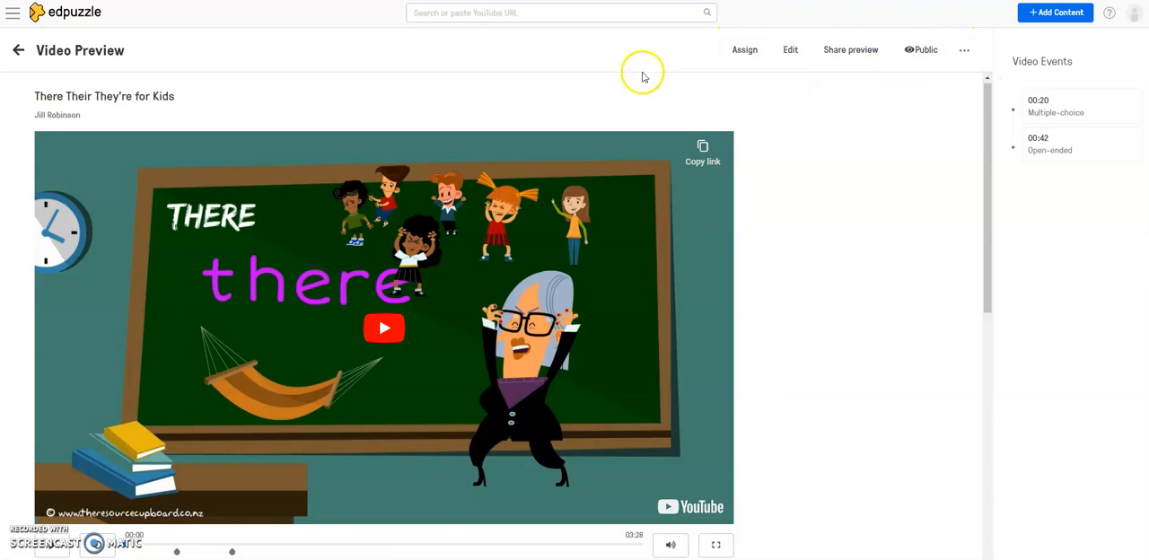
{"action": "mouse_move", "coordinate": [790, 50]}
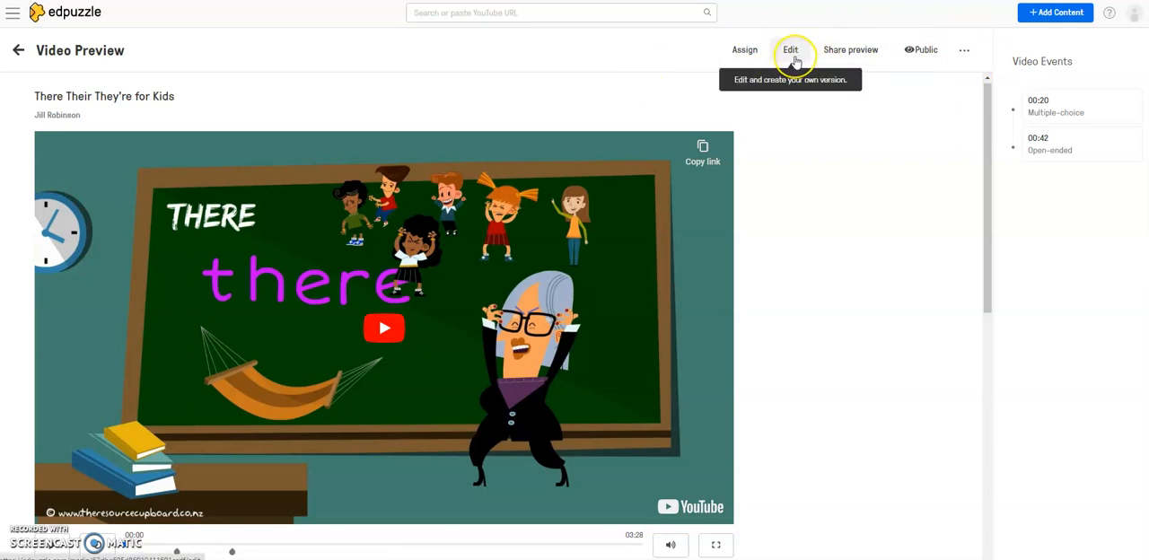
{"action": "left_click", "coordinate": [790, 51]}
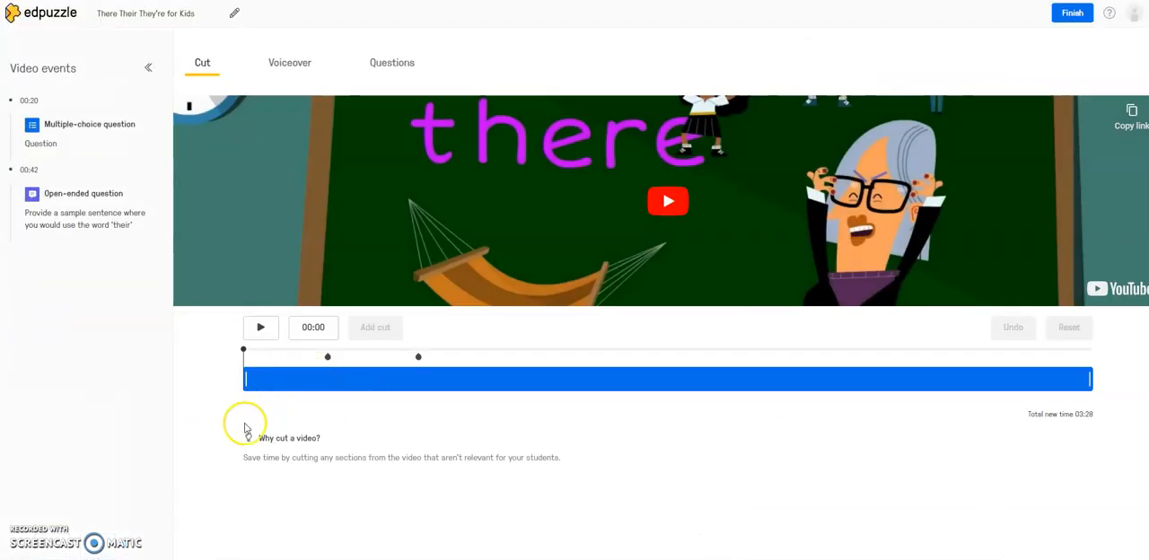
{"action": "left_click", "coordinate": [392, 61]}
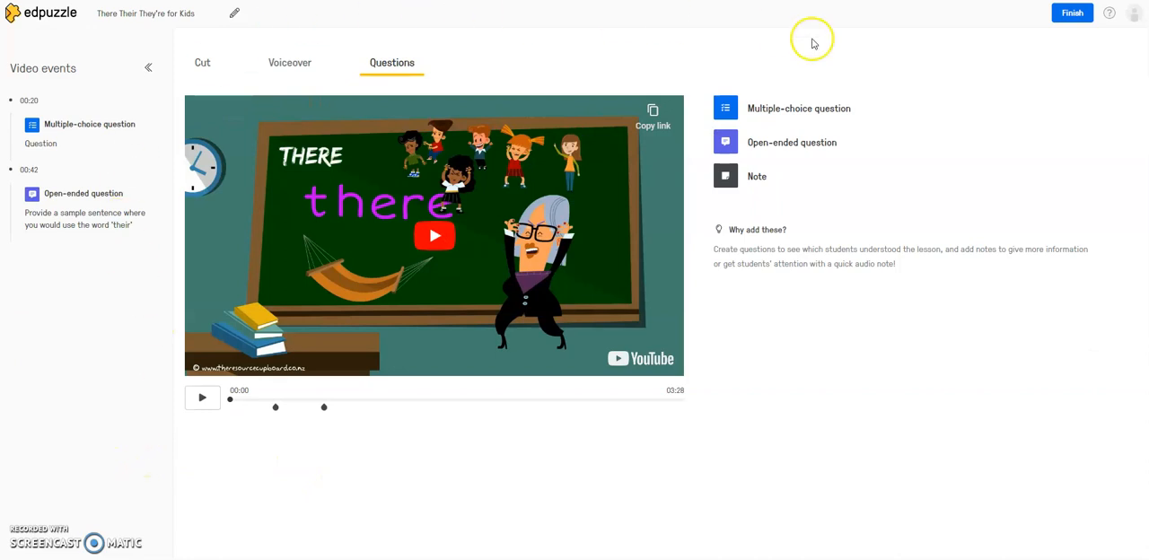
{"action": "mouse_move", "coordinate": [4, 420]}
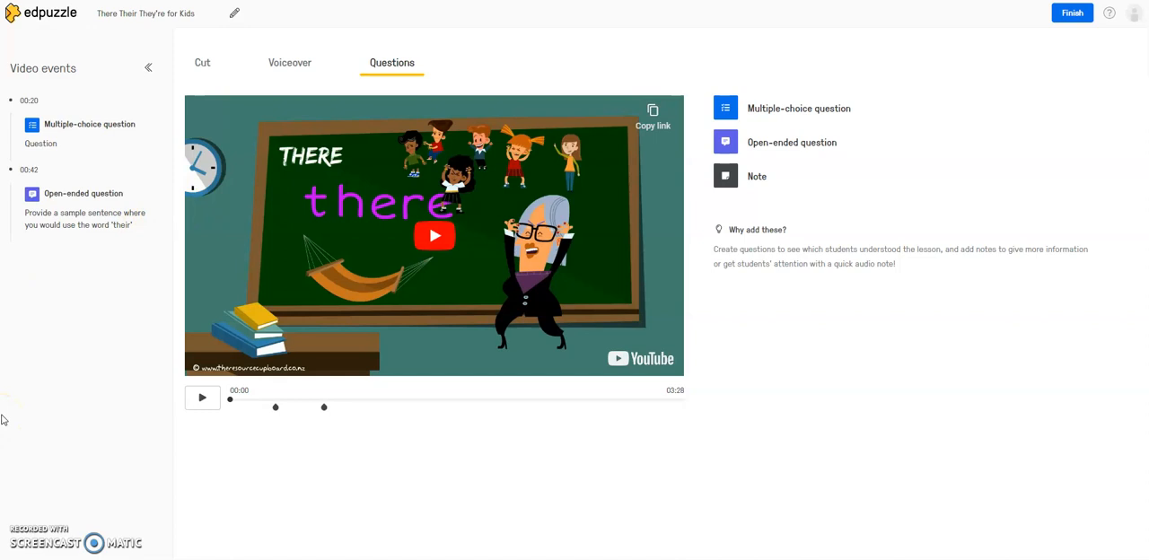
{"action": "mouse_move", "coordinate": [45, 404]}
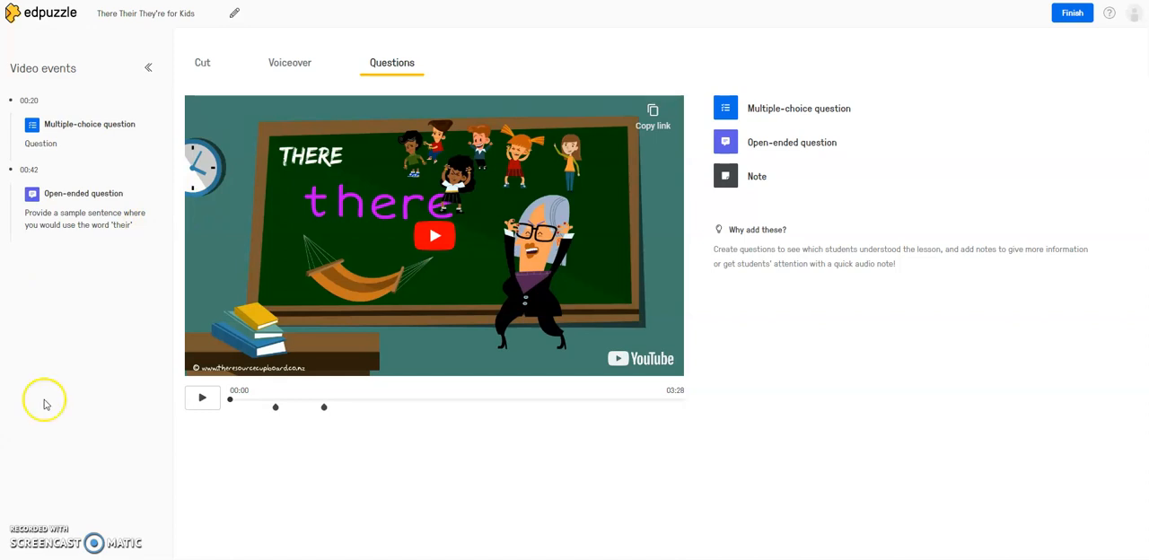